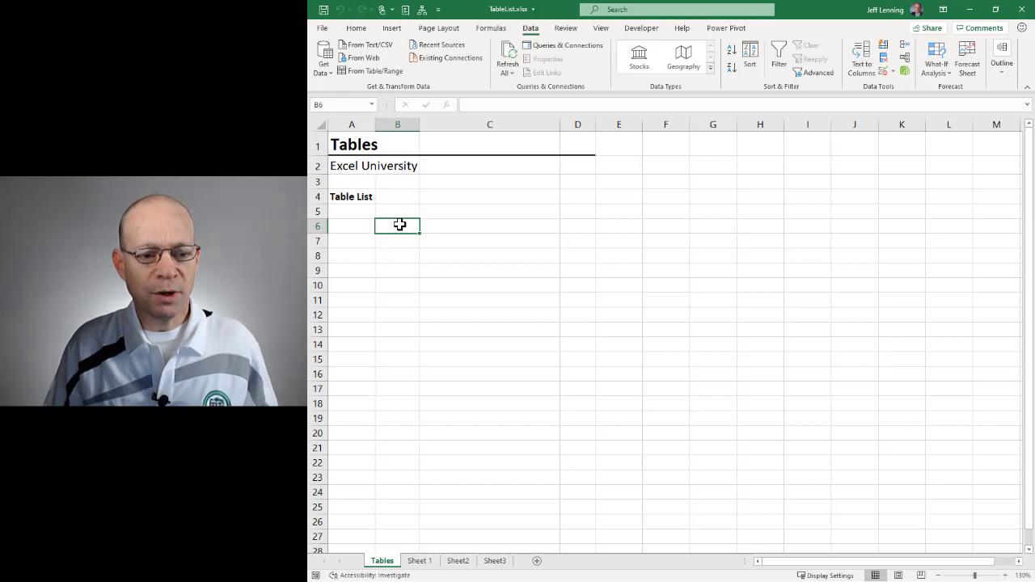
# Mark B6:D10 on the Tables sheet, then view Table1's name on Sheet 1 in Table Design
pyautogui.moveTo(398, 226); pyautogui.dragTo(578, 285)
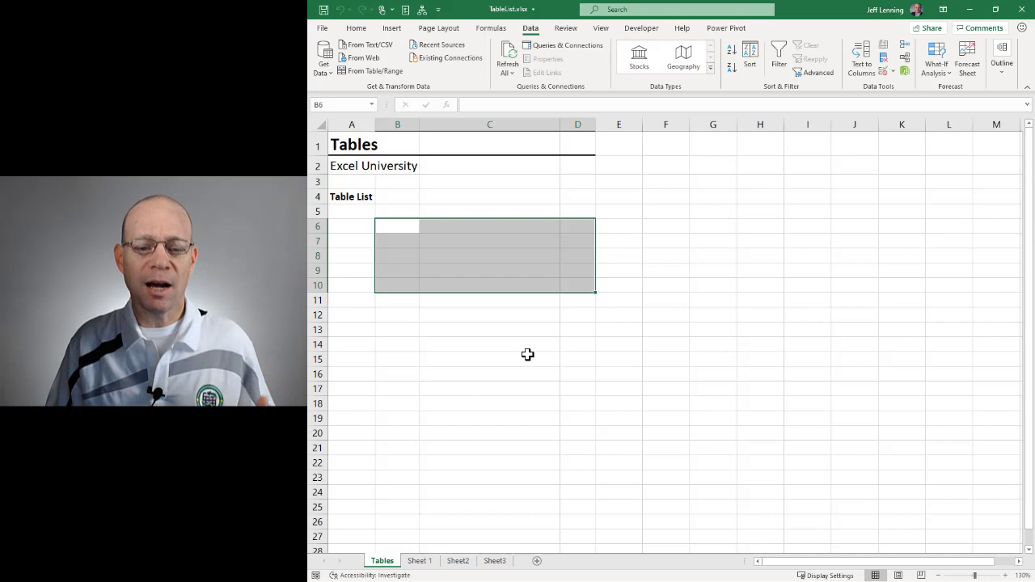
pyautogui.moveTo(500, 415)
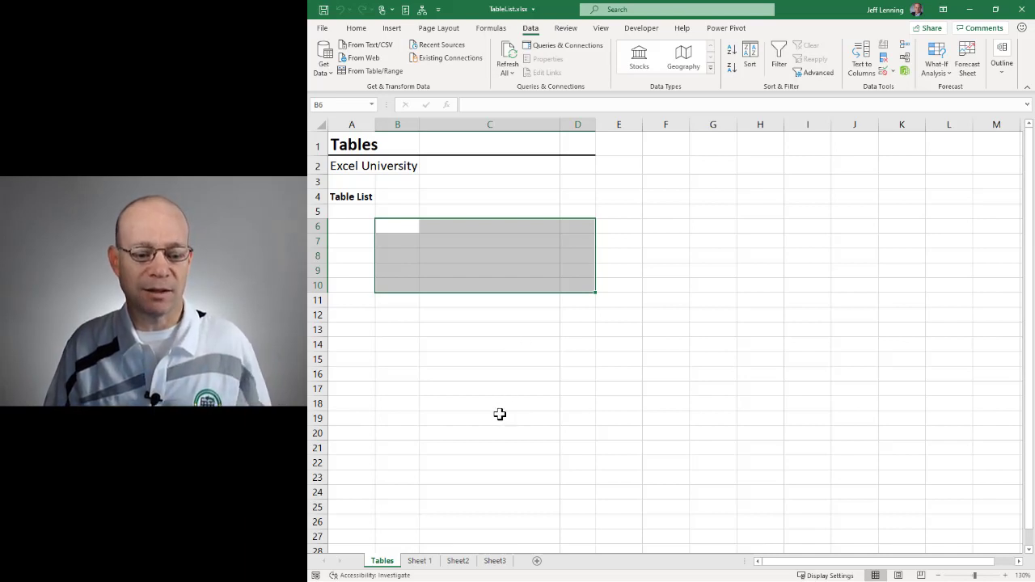
pyautogui.click(420, 561)
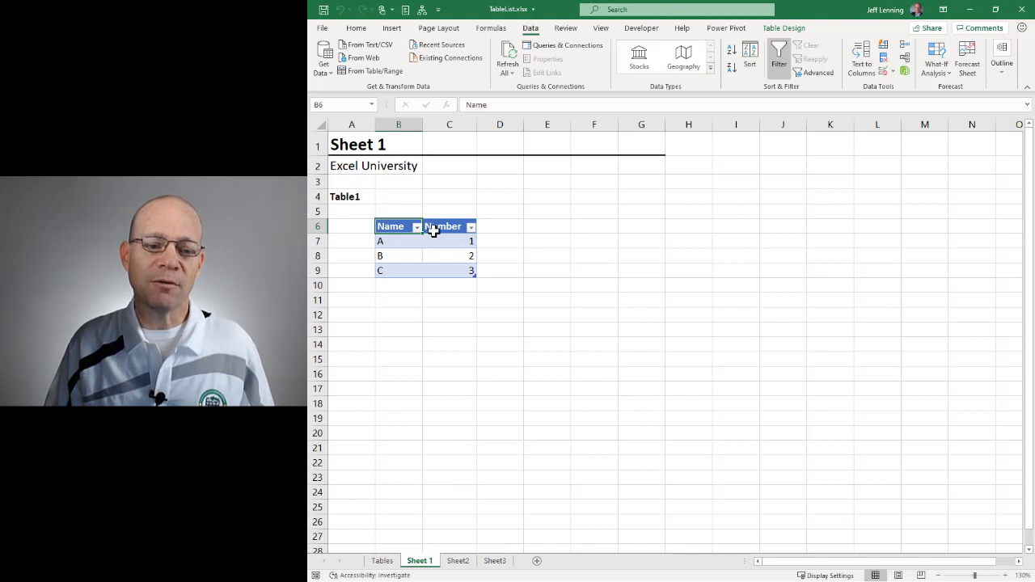
pyautogui.click(398, 241)
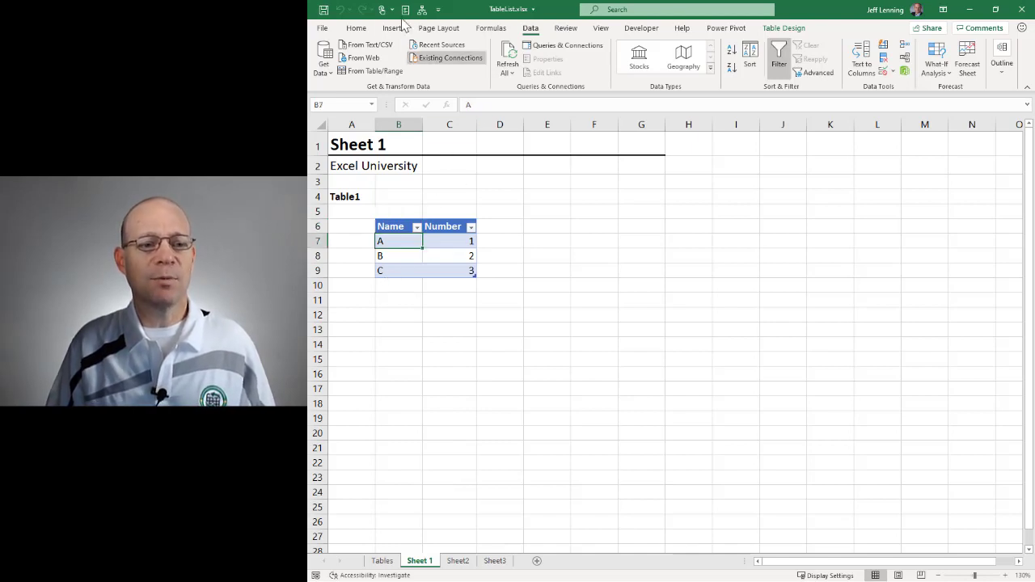
pyautogui.click(392, 28)
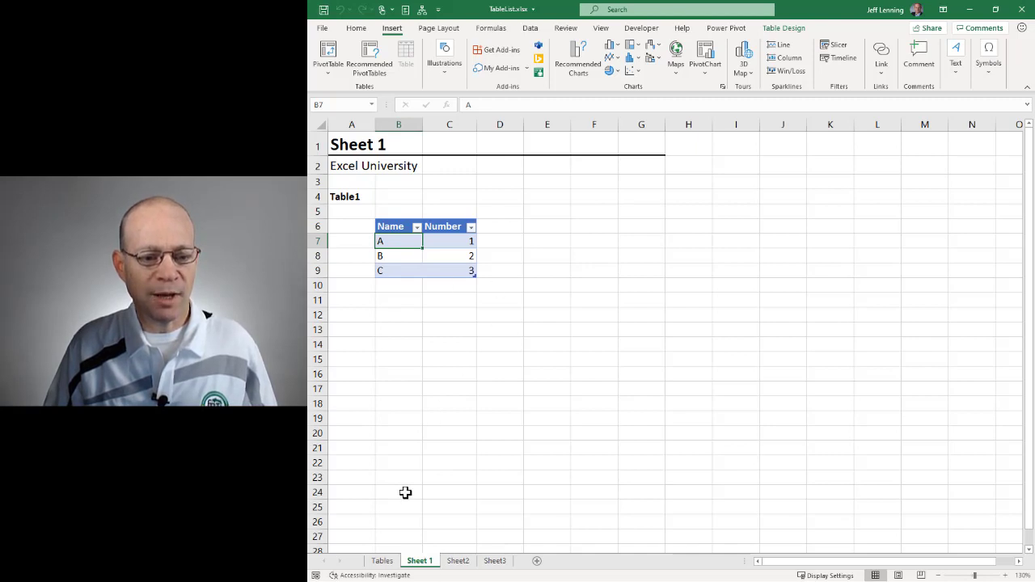
pyautogui.moveTo(784, 28)
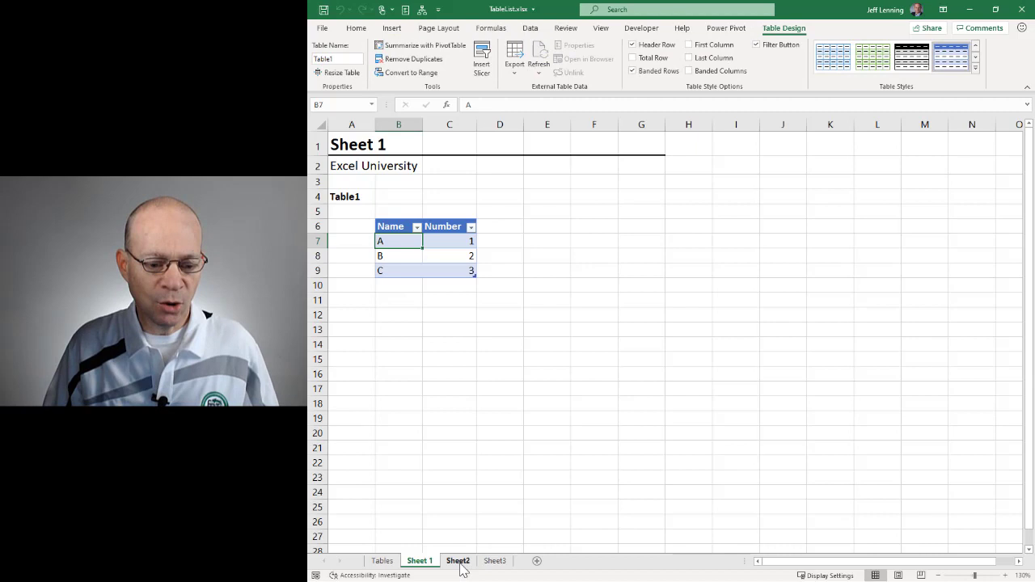
# Check Table2's name on Sheet2, then move to Sheet3 showing Table3
pyautogui.click(457, 560)
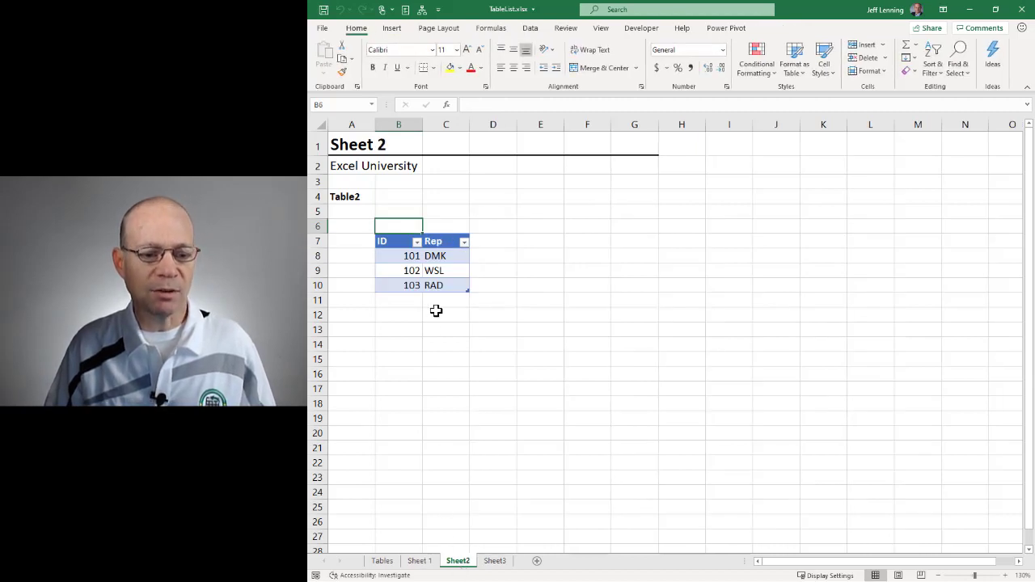
pyautogui.click(445, 256)
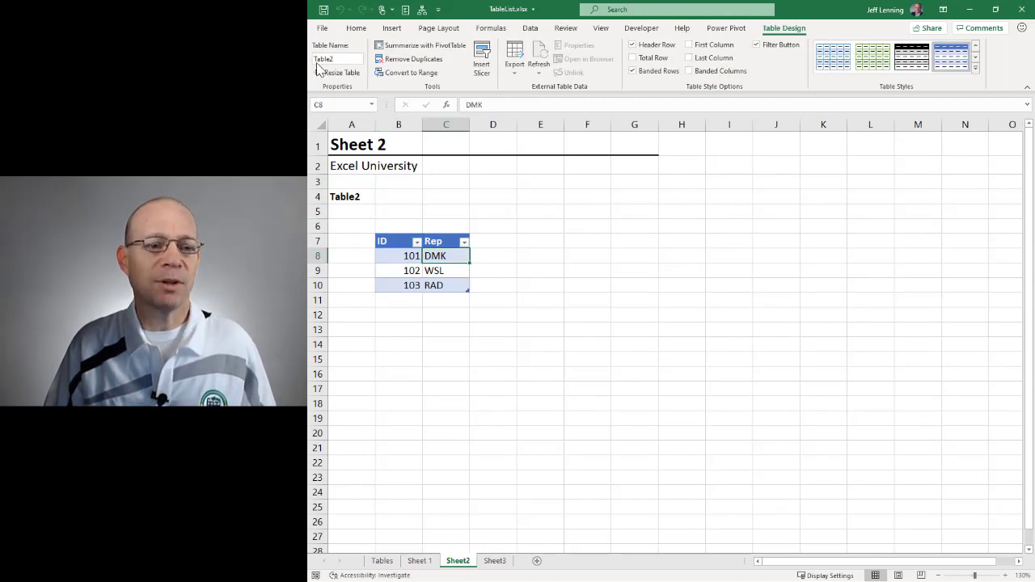
pyautogui.click(494, 561)
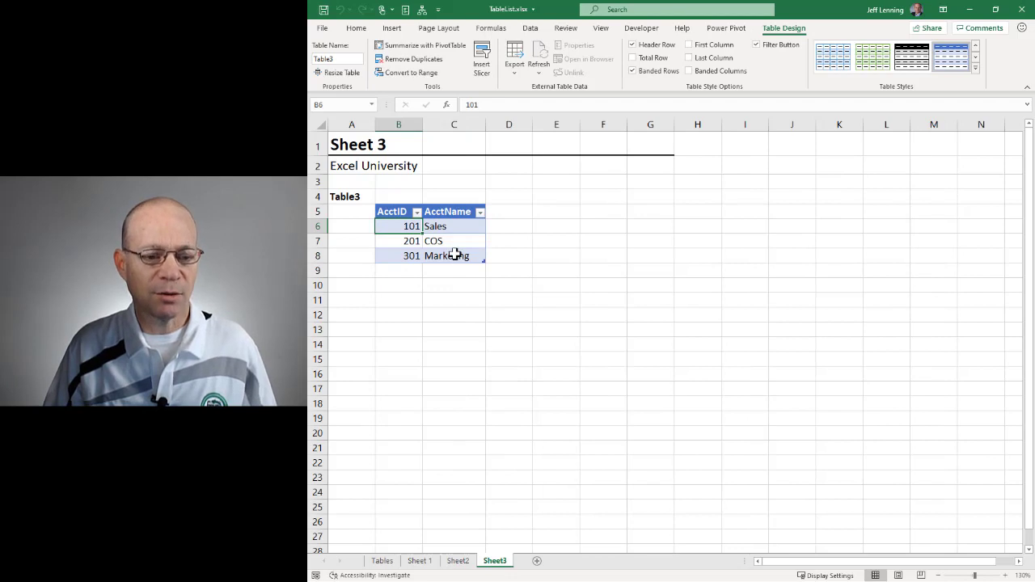
pyautogui.moveTo(425, 576)
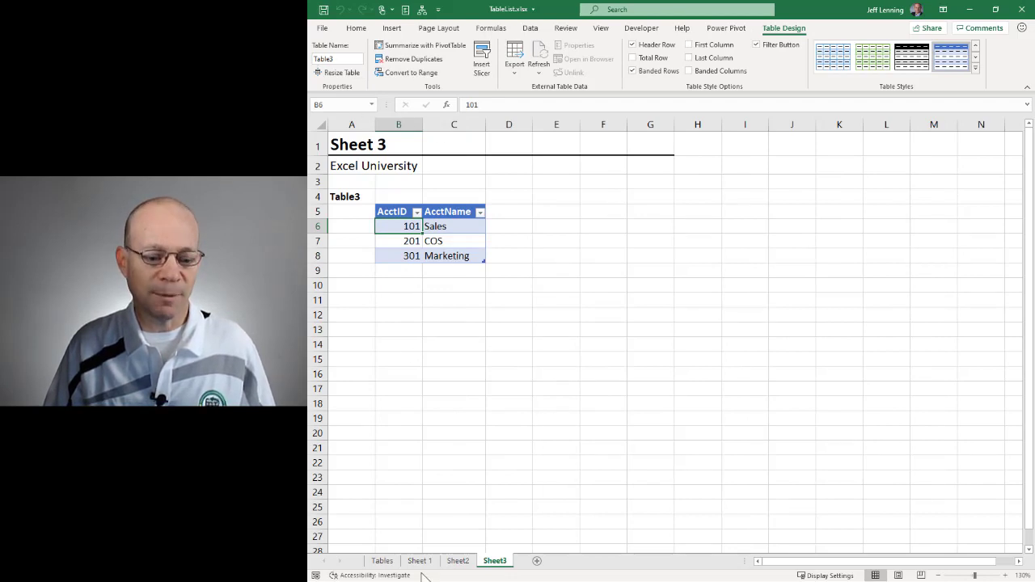
# On the Tables sheet, point out the reference and link areas, then select B7
pyautogui.click(382, 560)
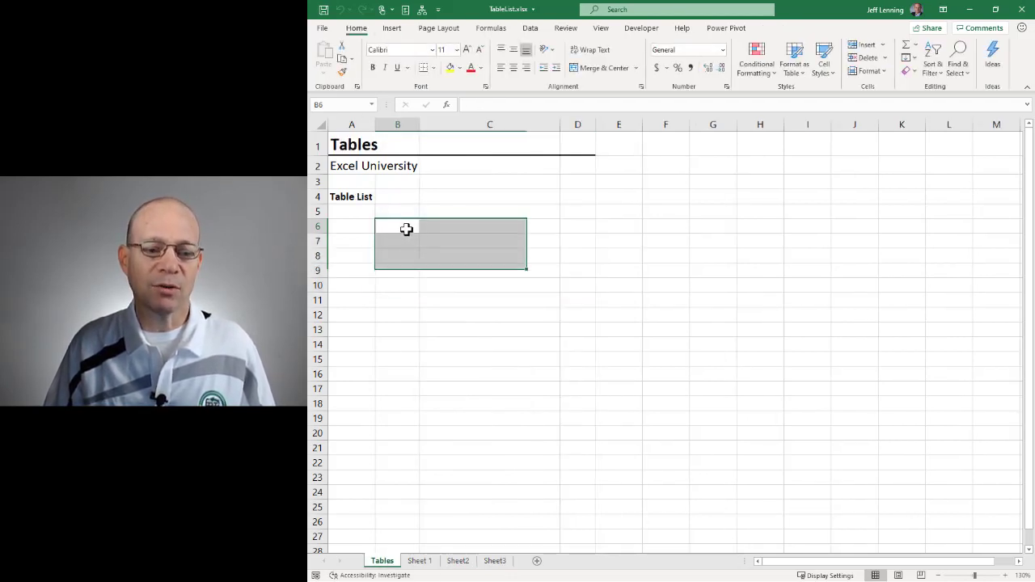
pyautogui.moveTo(407, 229); pyautogui.dragTo(486, 242)
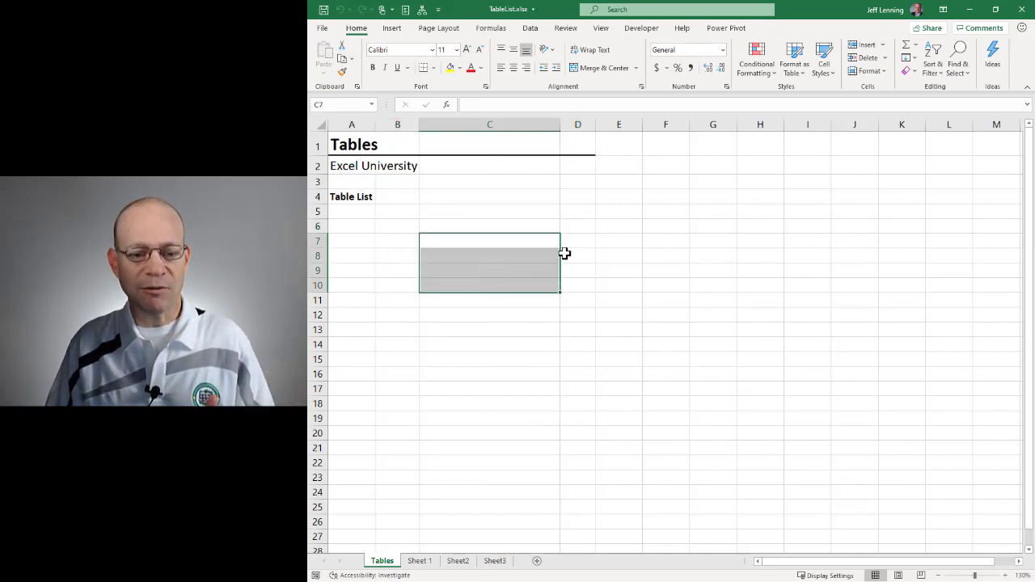
pyautogui.click(577, 255)
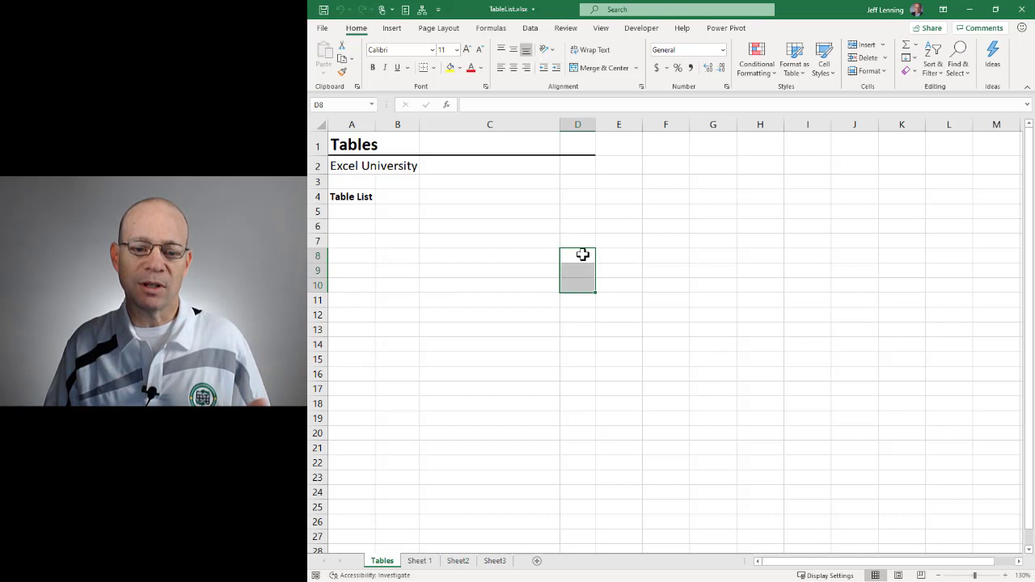
pyautogui.click(577, 256)
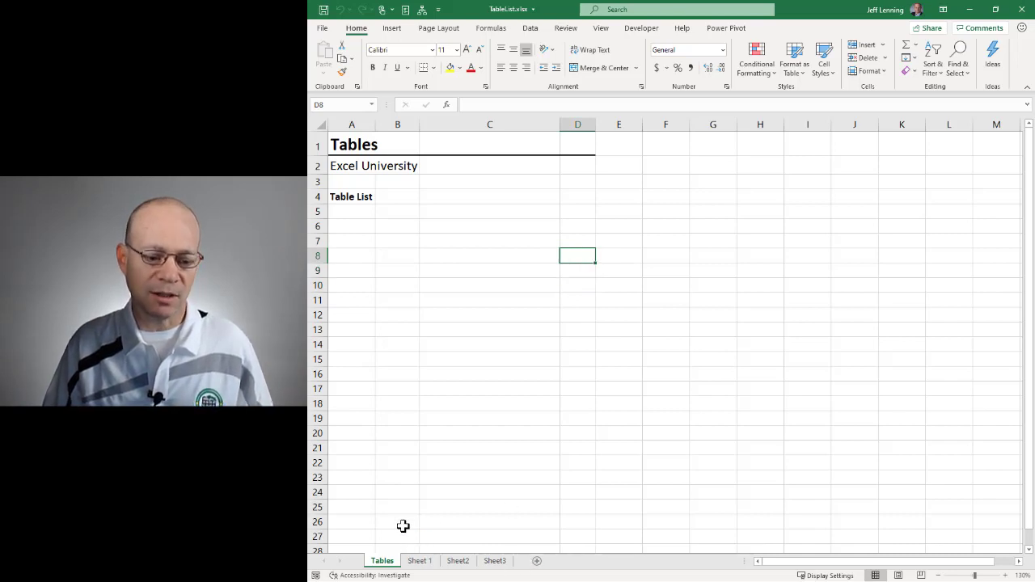
pyautogui.click(397, 241)
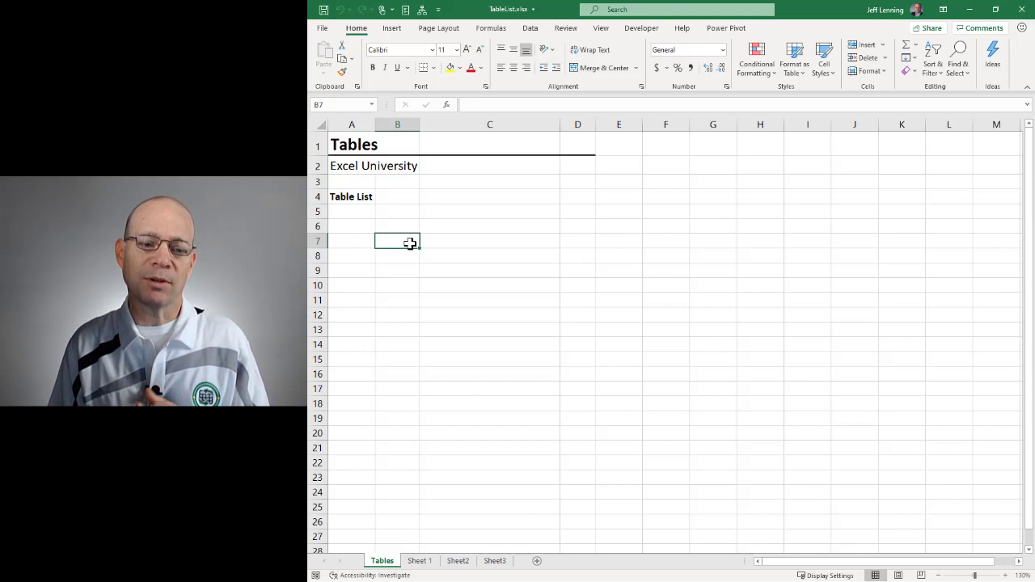
pyautogui.moveTo(415, 504)
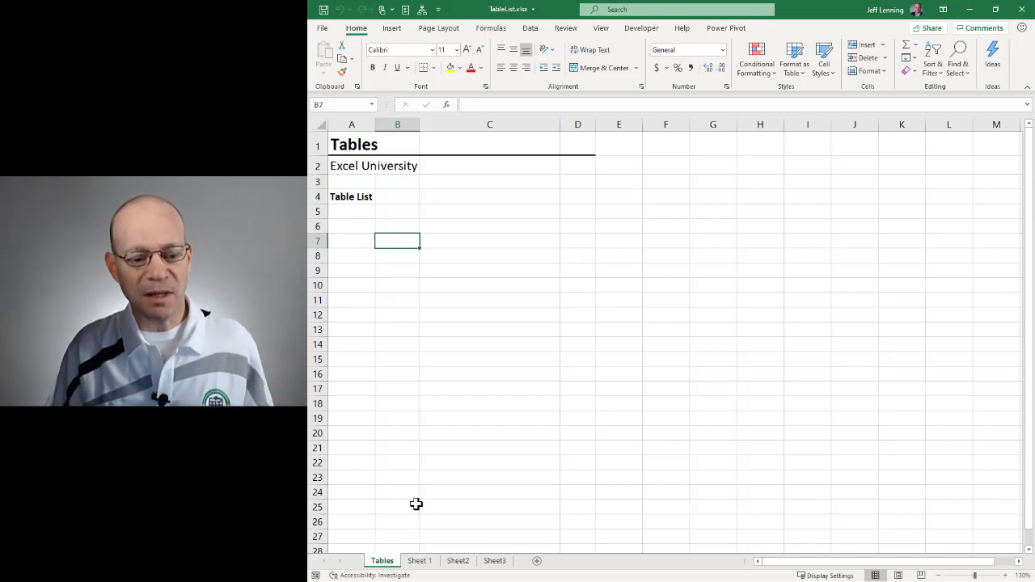
pyautogui.moveTo(513, 249)
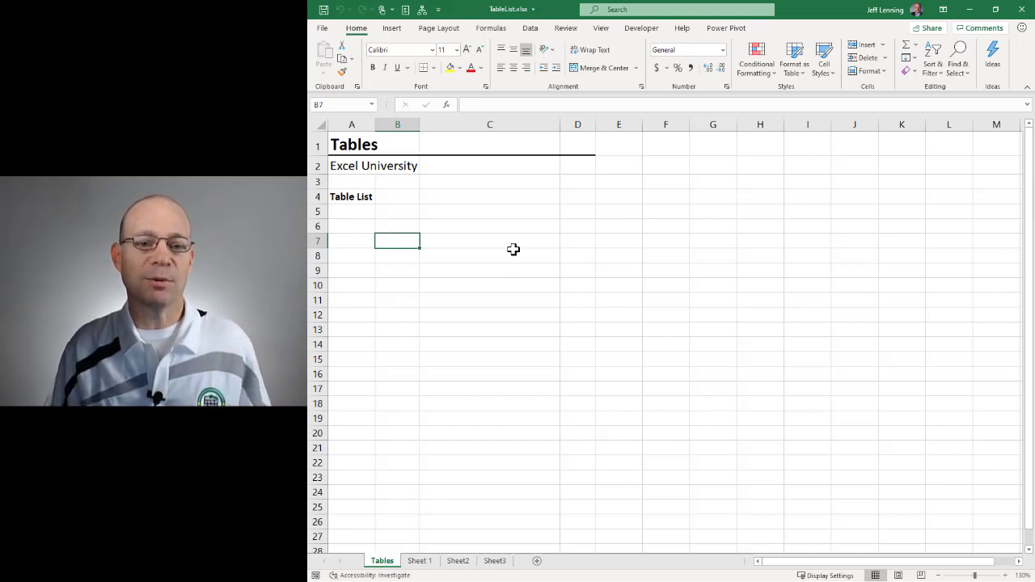
# Create a blank query from Data > Get Data > From Other Sources
pyautogui.click(531, 28)
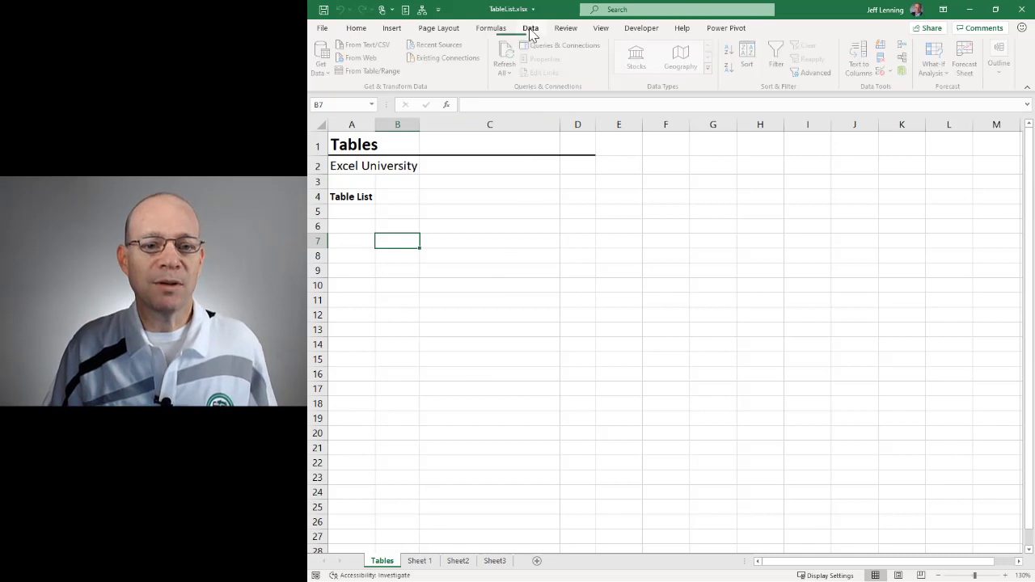
pyautogui.click(322, 56)
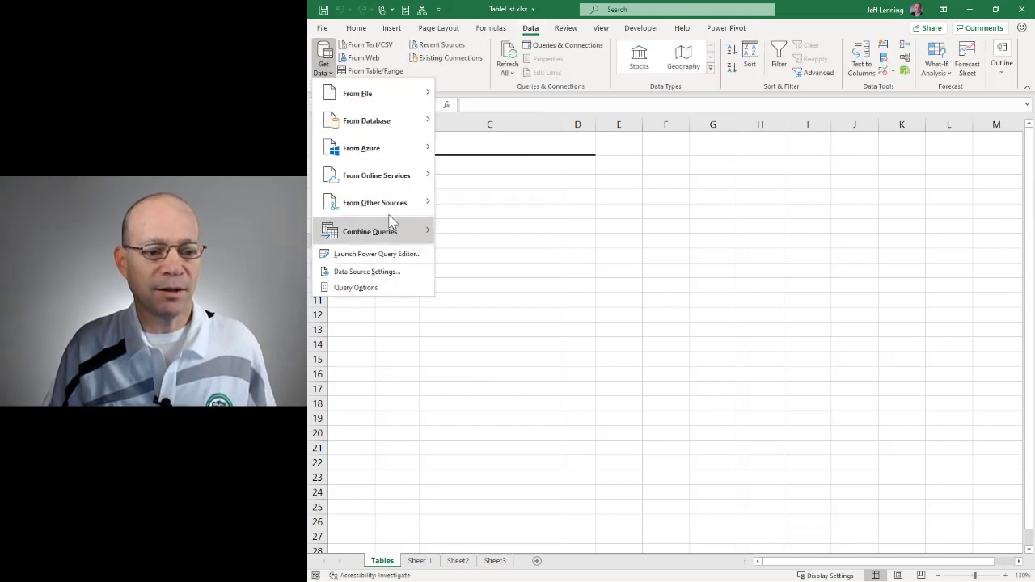
pyautogui.moveTo(375, 202)
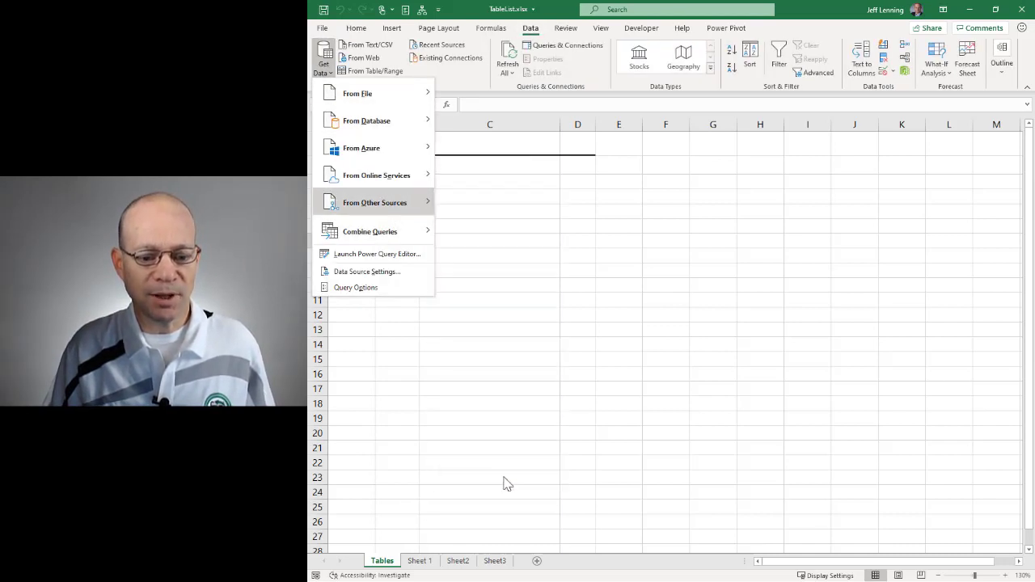
pyautogui.click(377, 253)
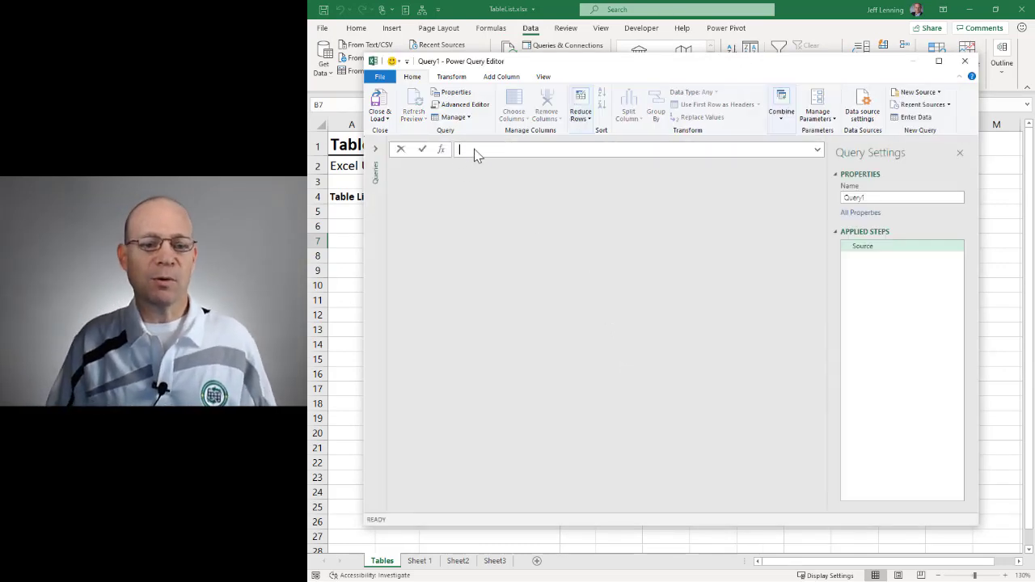
# Enter =Excel.CurrentWorkbook() in the query formula bar to list Table1–Table3
pyautogui.write('=')
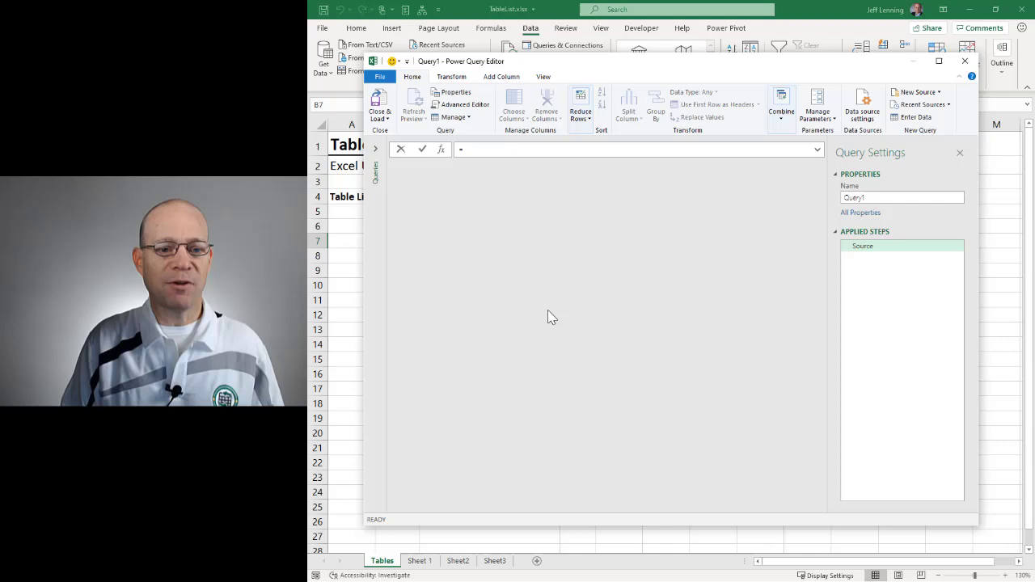
pyautogui.write('Excel')
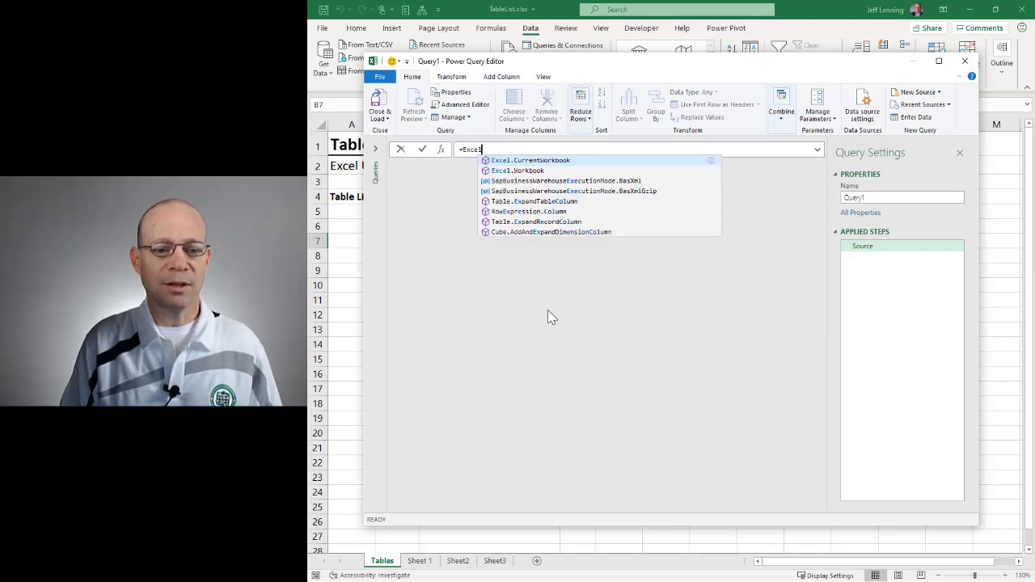
pyautogui.click(531, 160)
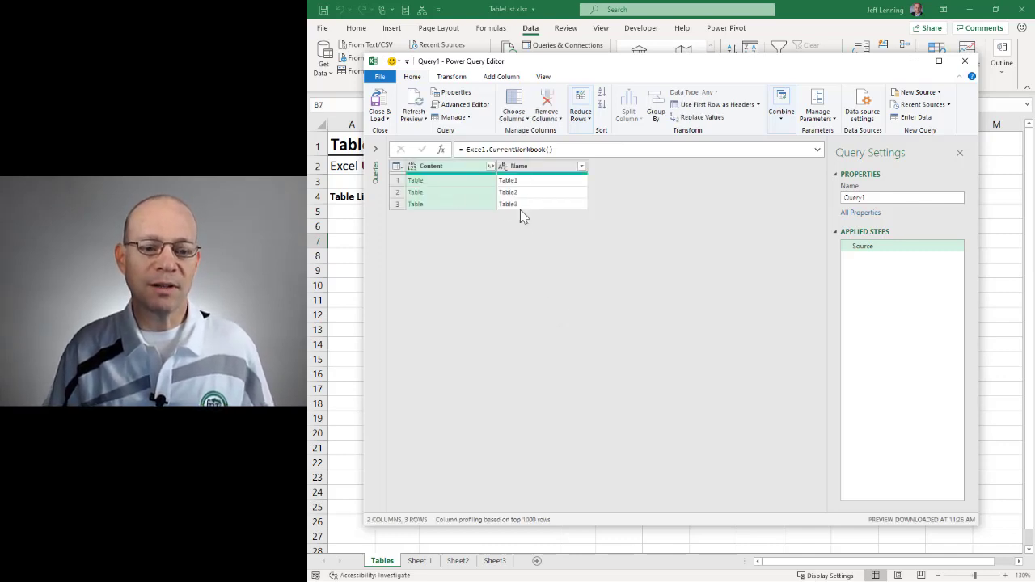
pyautogui.moveTo(431, 185)
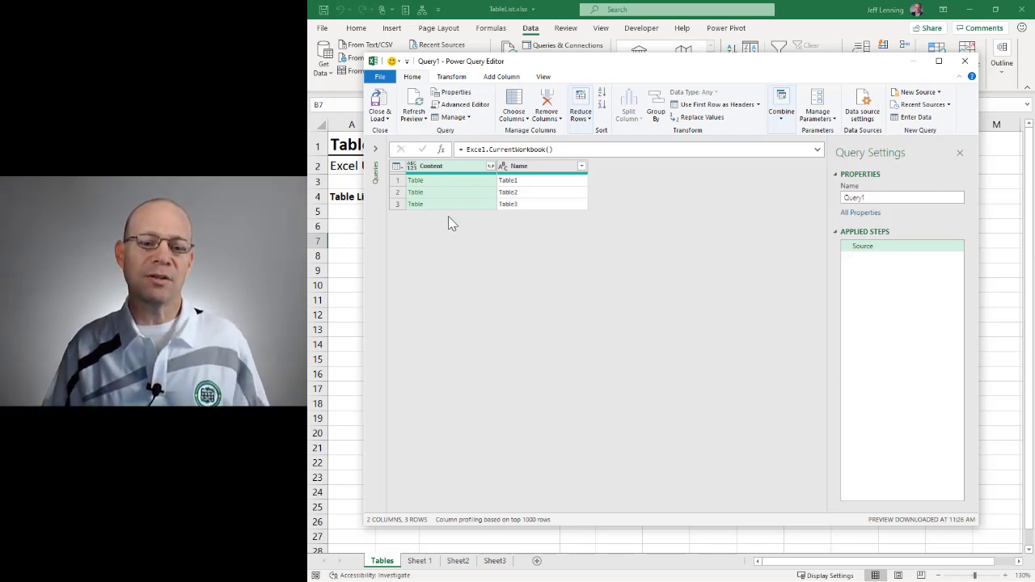
# Remove the Content column, leaving only the Name column of table names
pyautogui.click(541, 166)
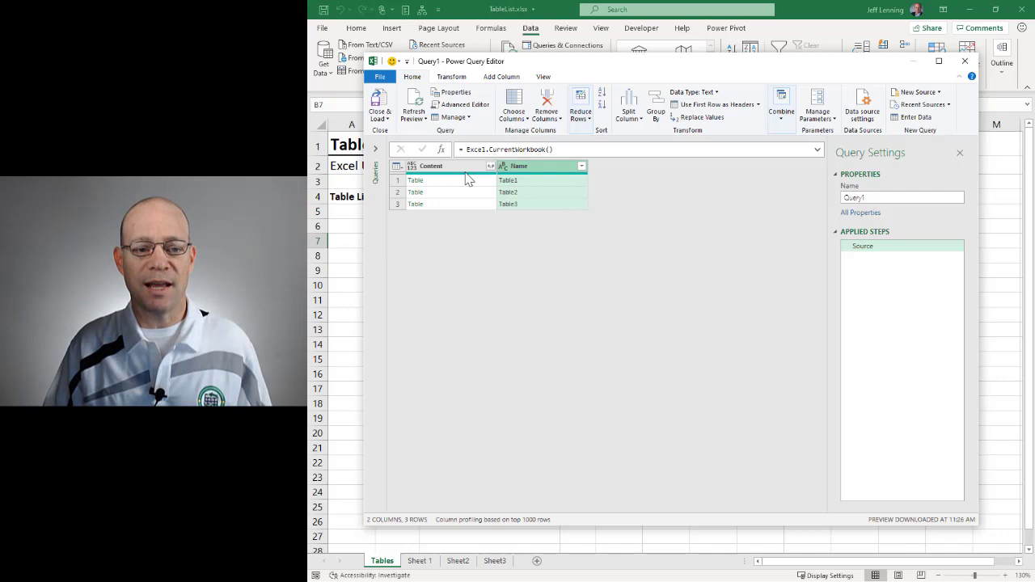
pyautogui.click(431, 166)
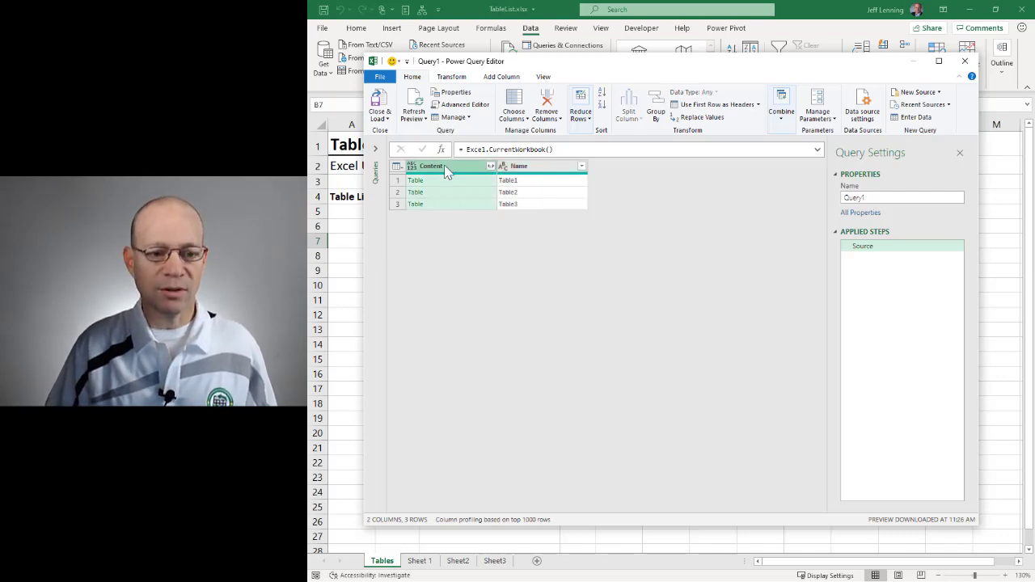
pyautogui.click(546, 110)
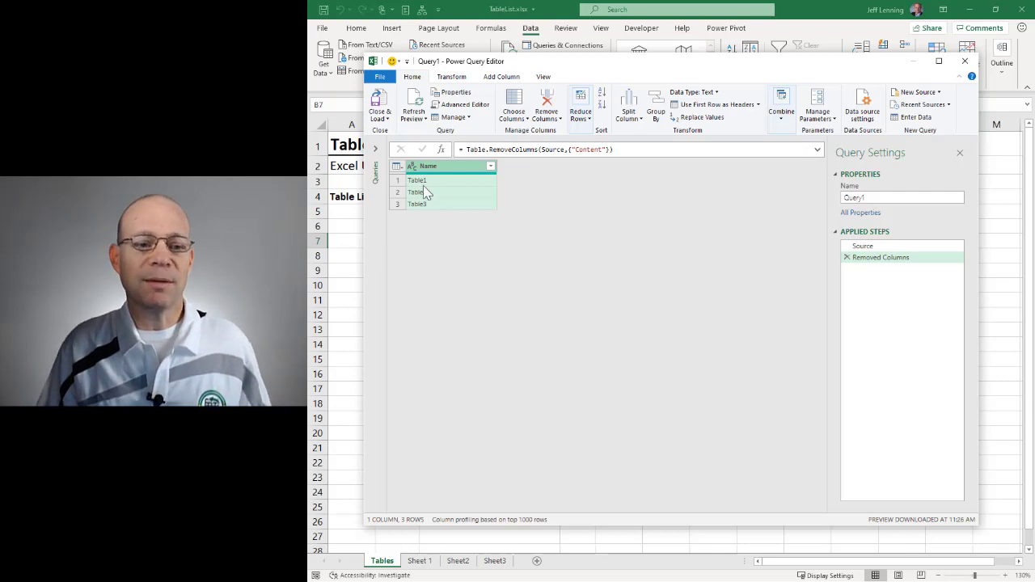
pyautogui.click(380, 106)
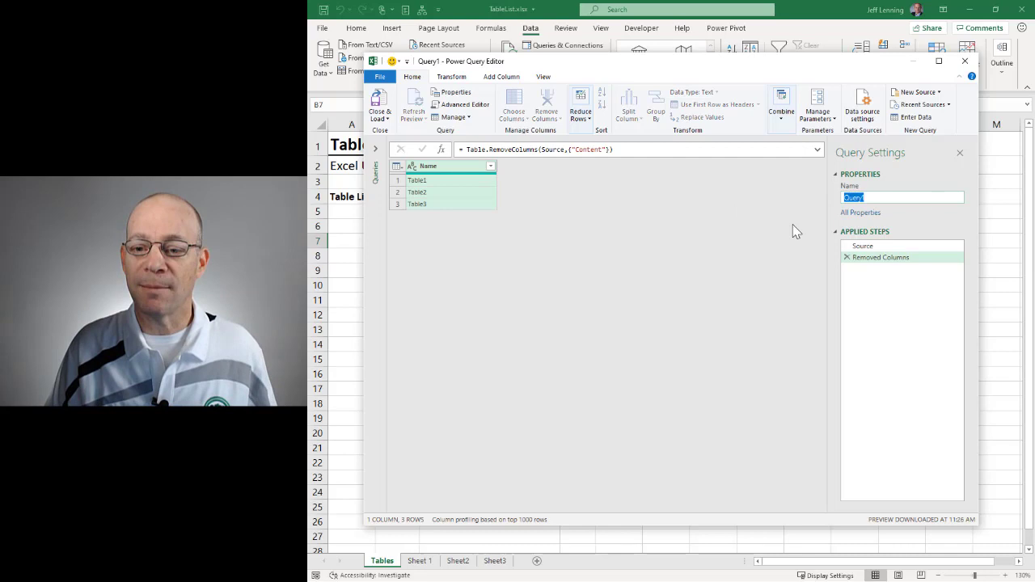
# Rename Query1 to TOC in Query Settings
pyautogui.write('1')
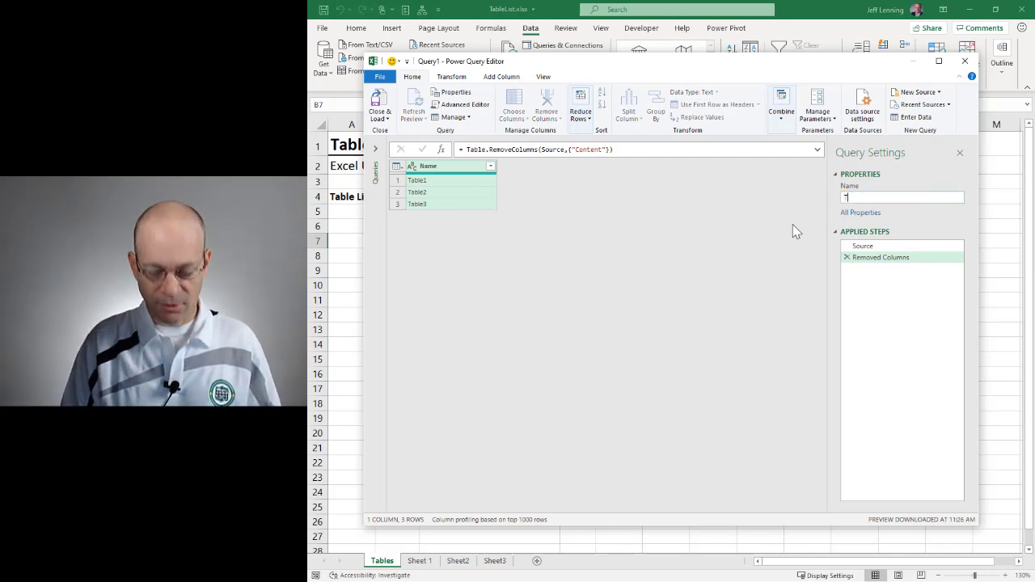
pyautogui.write('TOC')
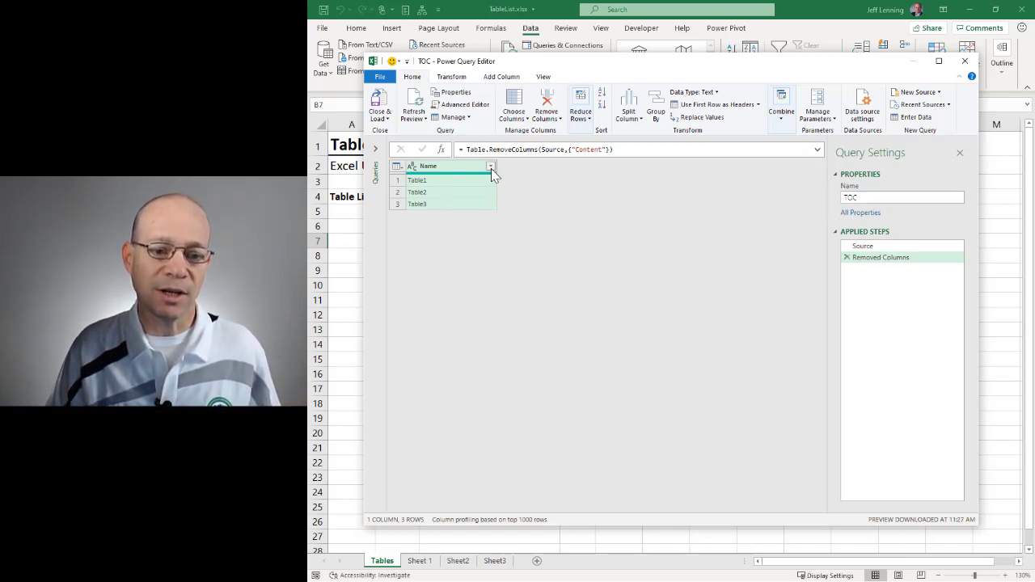
# Add a Does Not Equal text filter on Name excluding TOC
pyautogui.click(491, 166)
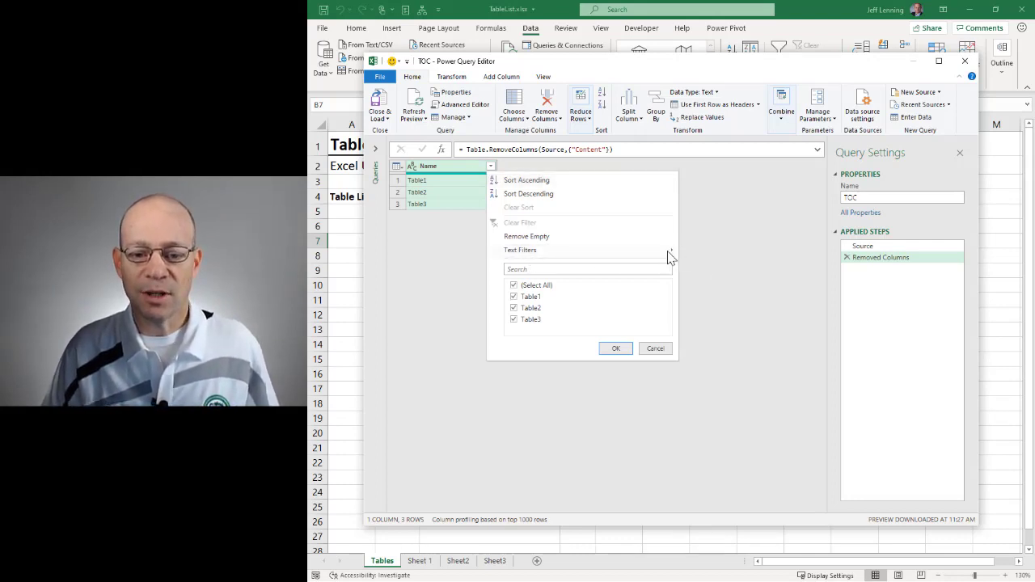
pyautogui.click(520, 250)
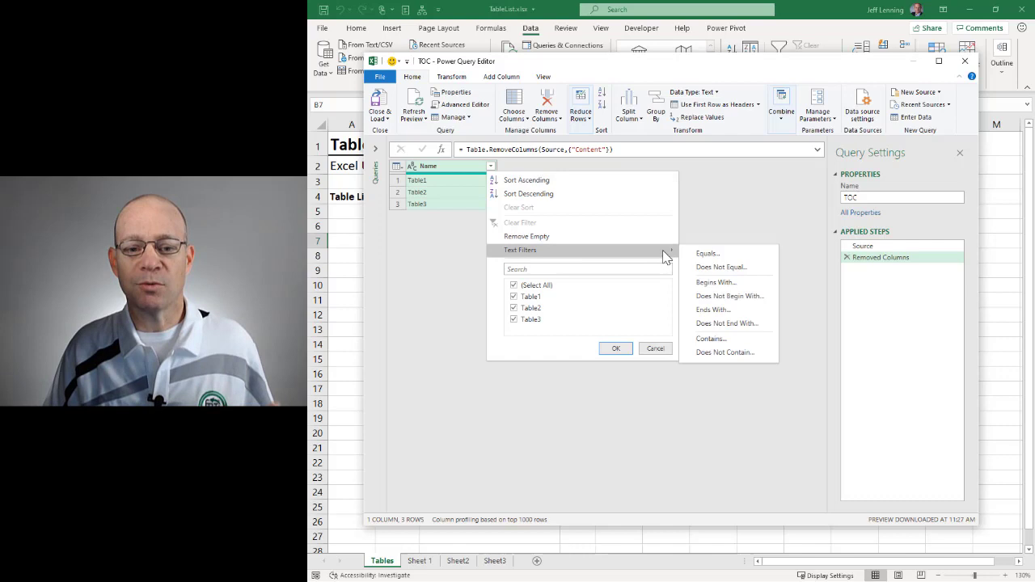
pyautogui.moveTo(714, 259)
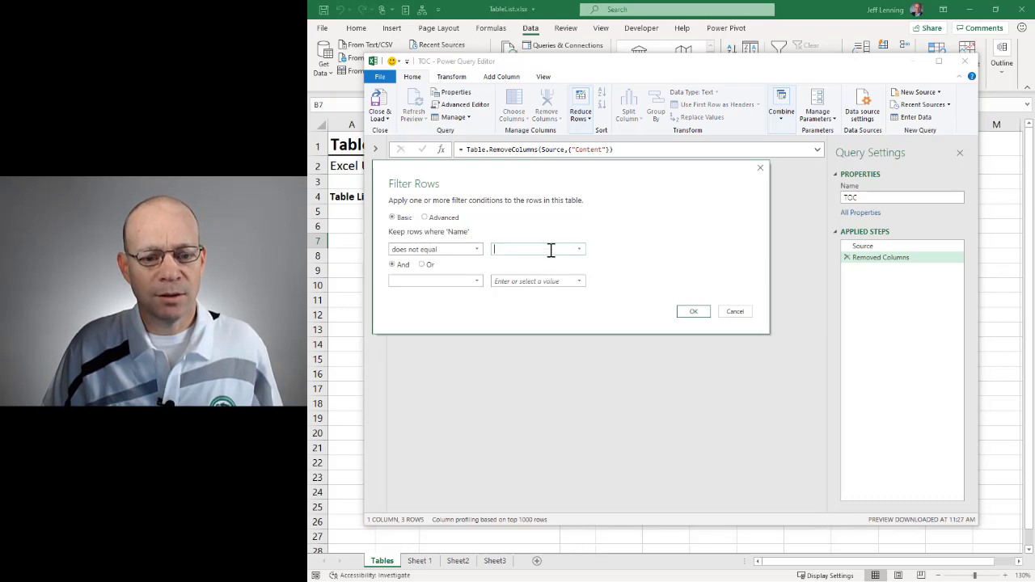
pyautogui.write('TOC')
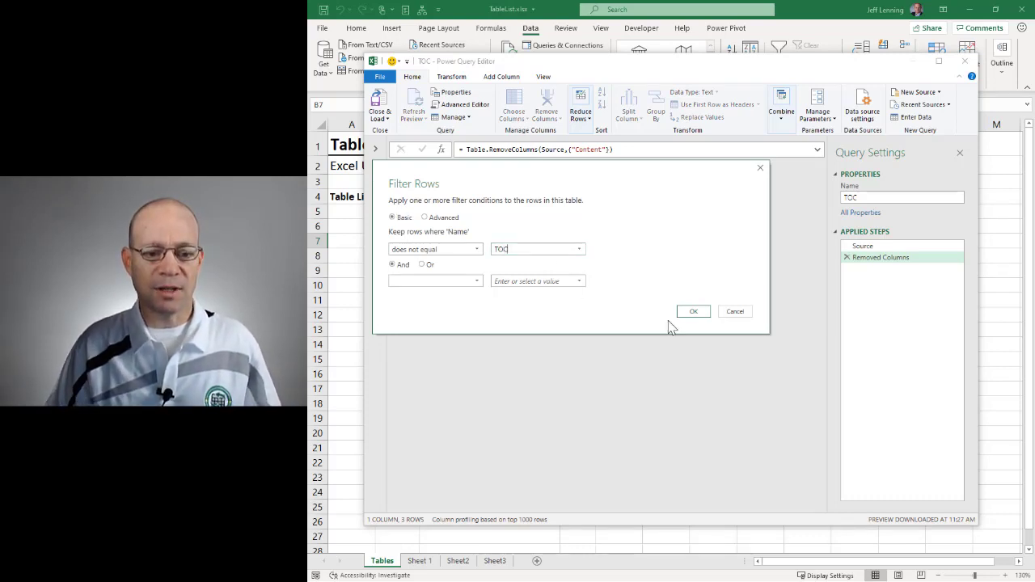
pyautogui.click(694, 312)
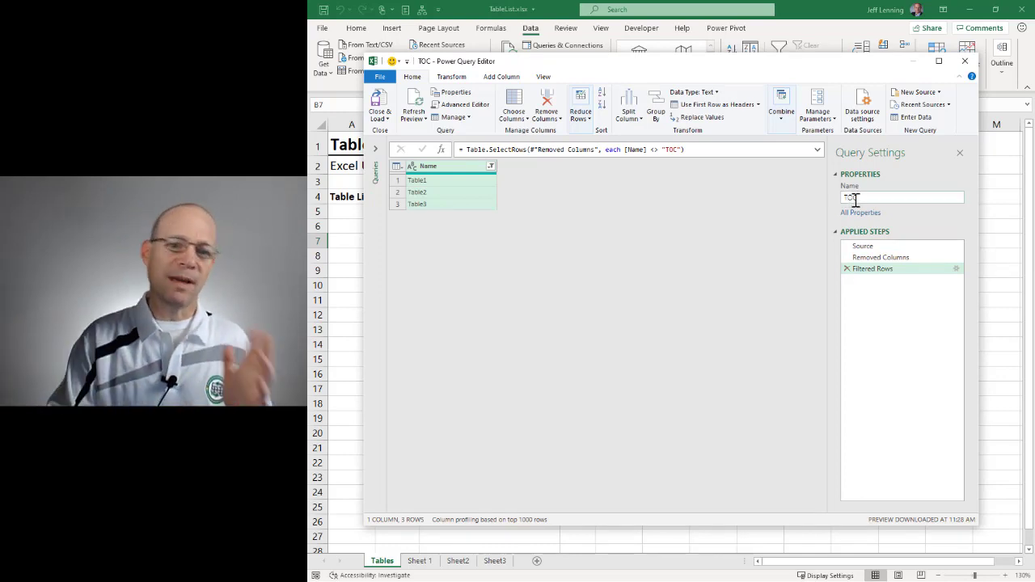
pyautogui.moveTo(534, 245)
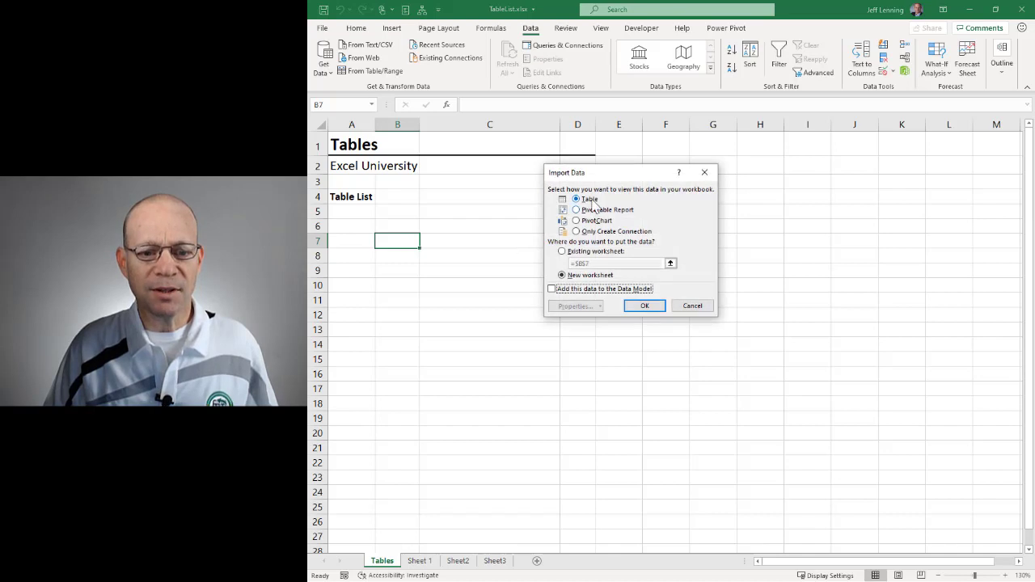
# Load TOC as a table into the existing worksheet at B7
pyautogui.click(563, 252)
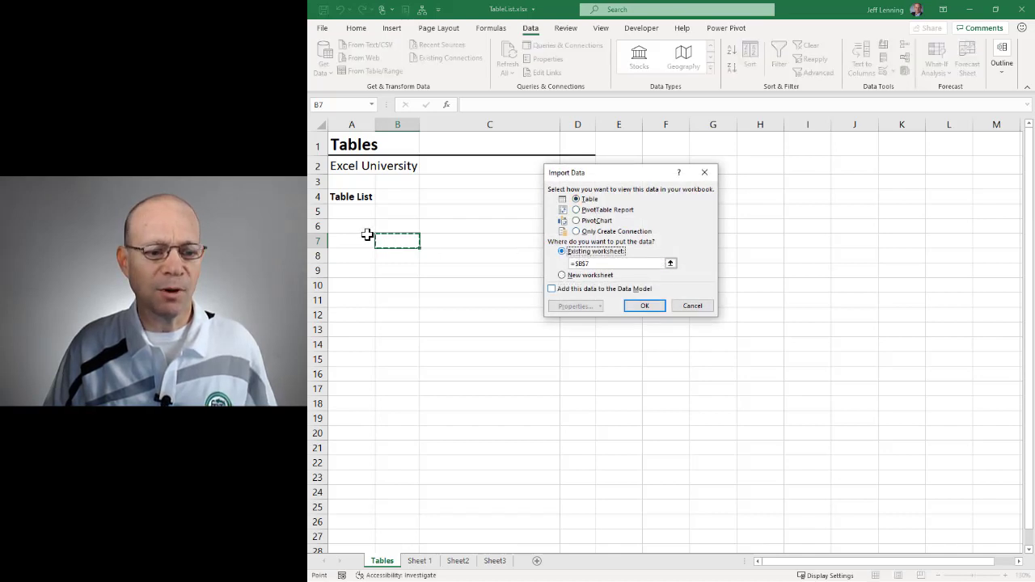
pyautogui.click(644, 306)
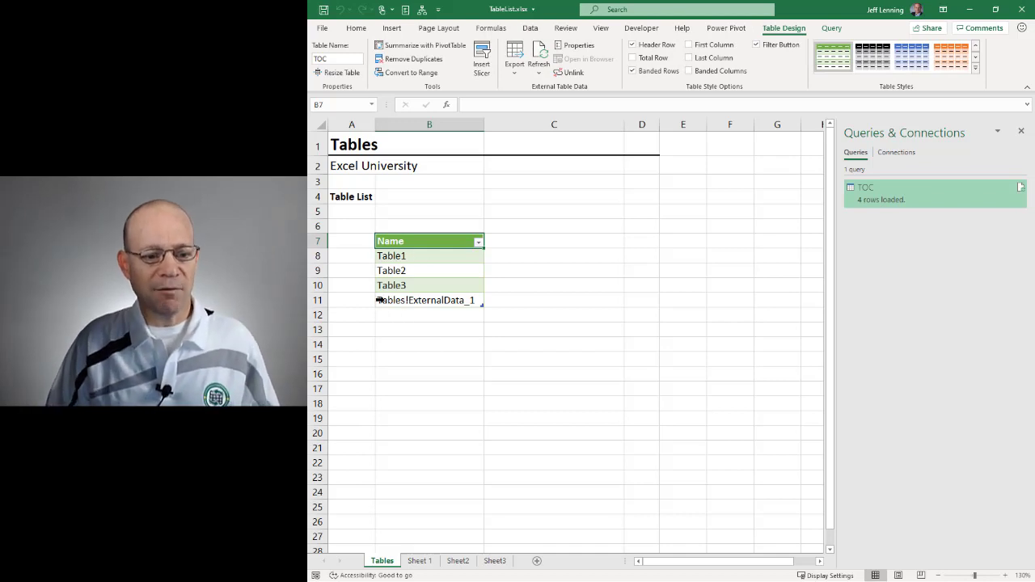
pyautogui.moveTo(435, 270)
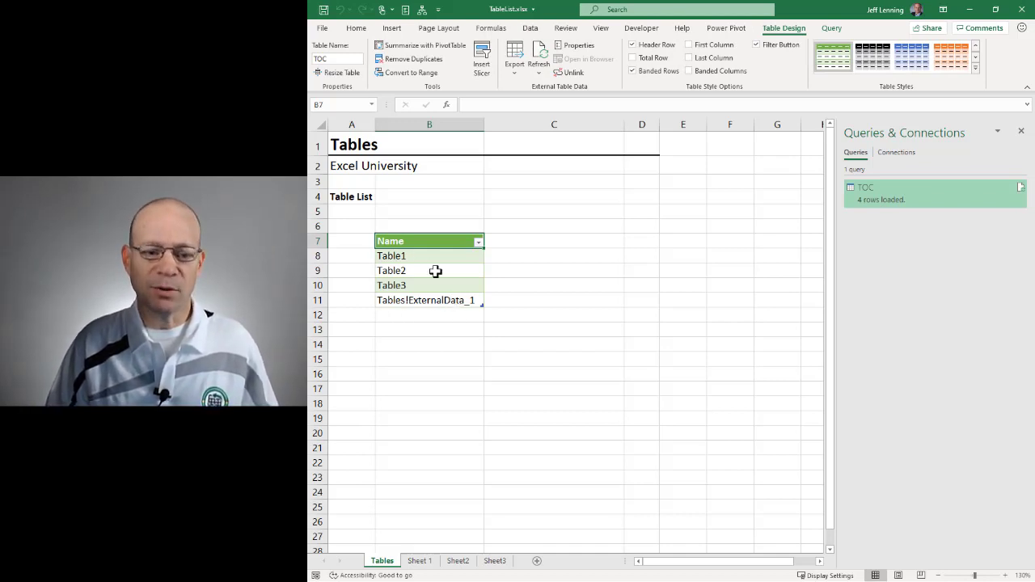
# Refresh the TOC table to drop the ExternalData_1 row
pyautogui.click(428, 256)
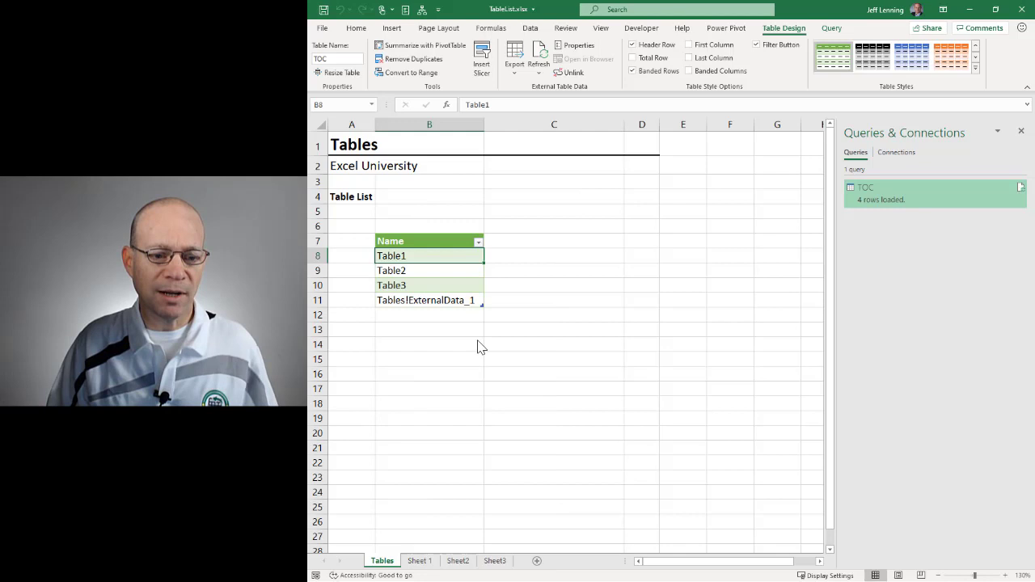
pyautogui.rightClick(429, 255)
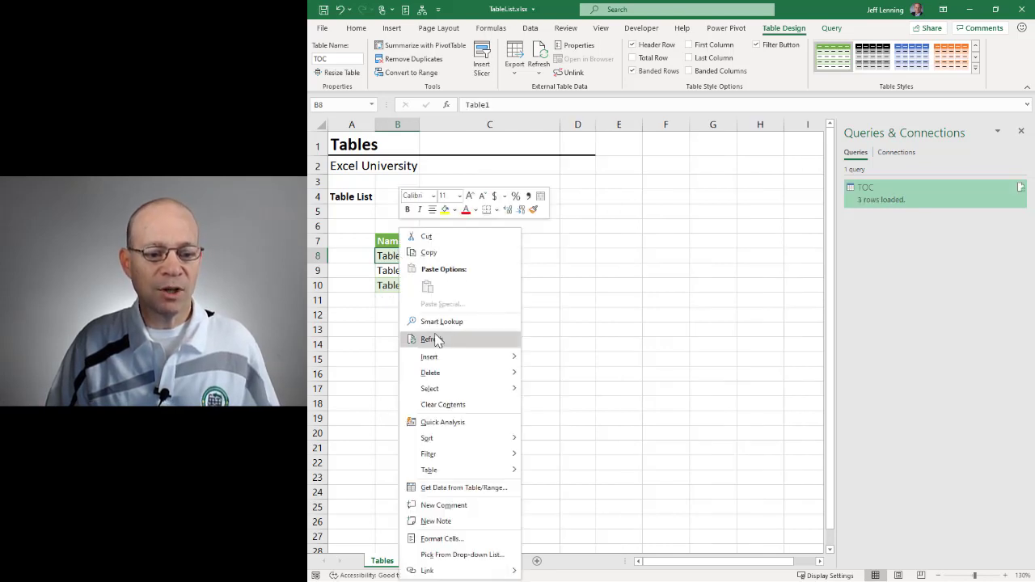
pyautogui.click(429, 339)
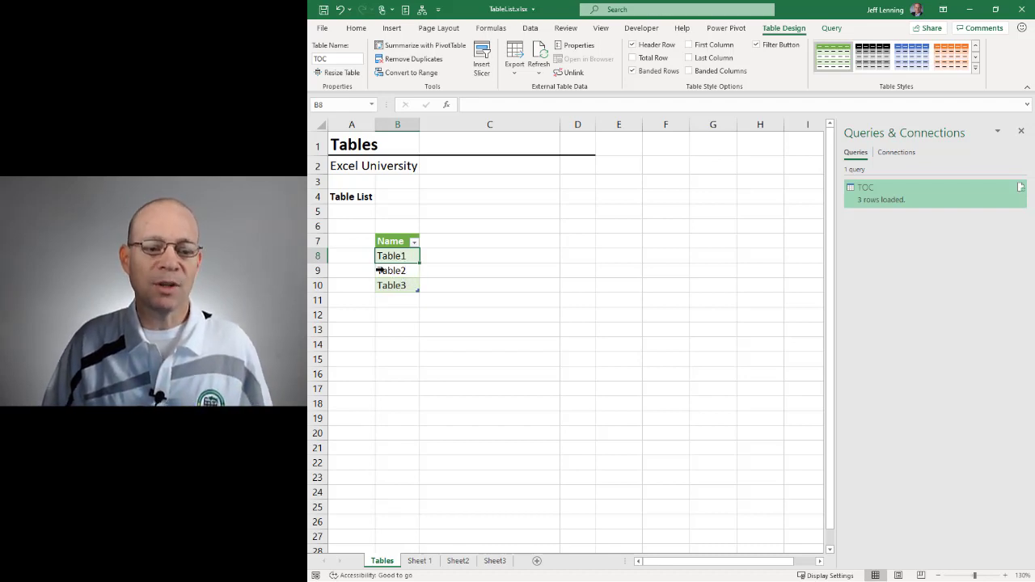
pyautogui.click(397, 255)
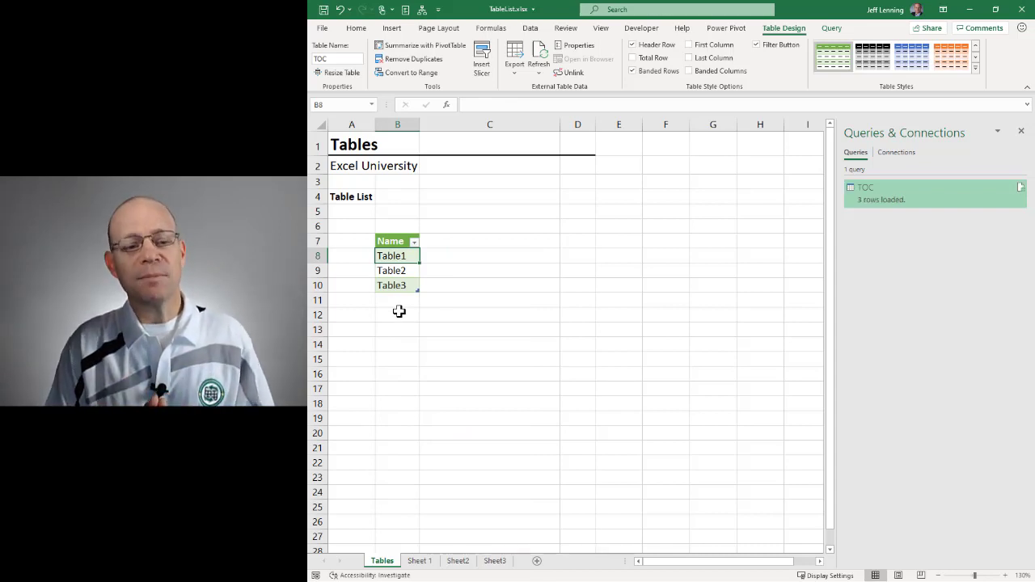
# Select cell C7 beside the Name header for a new column header
pyautogui.click(490, 241)
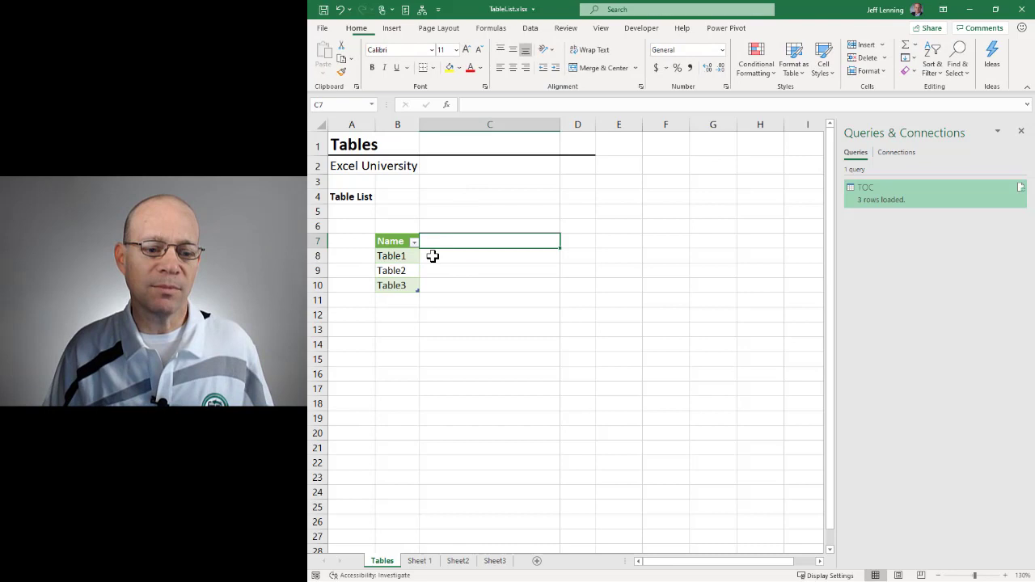
pyautogui.click(489, 256)
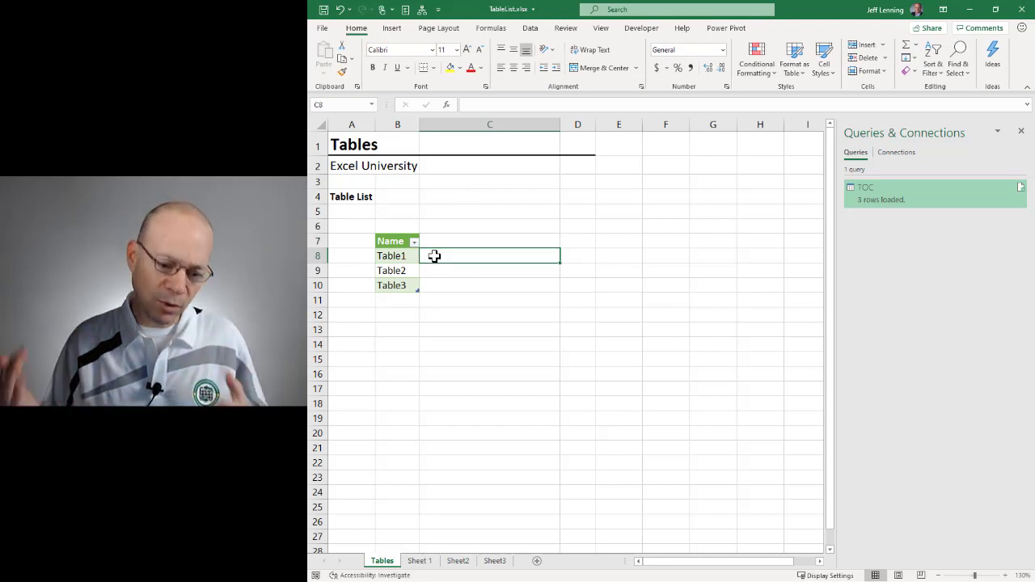
pyautogui.click(489, 241)
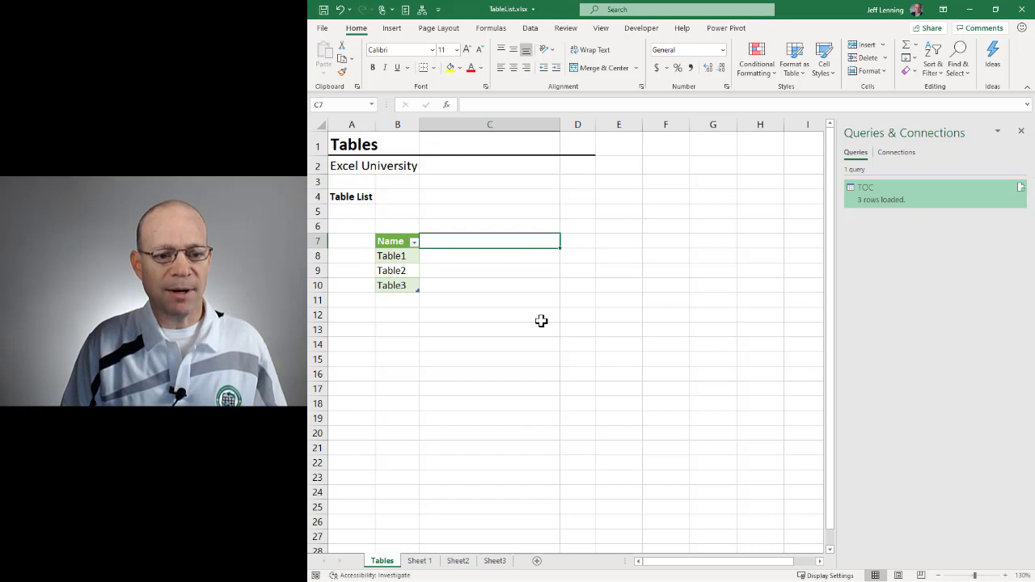
pyautogui.write('Ref')
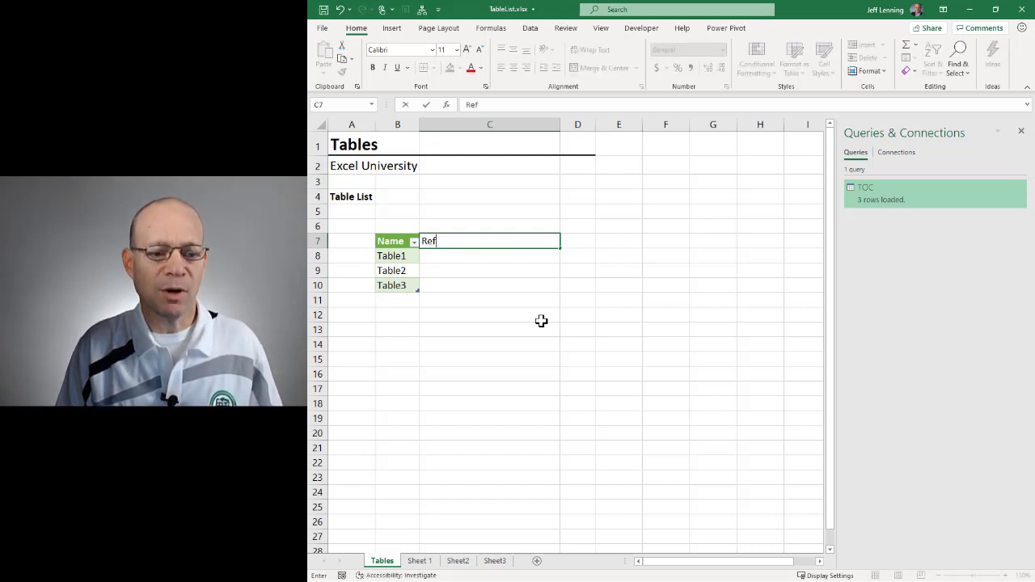
pyautogui.press('Return')
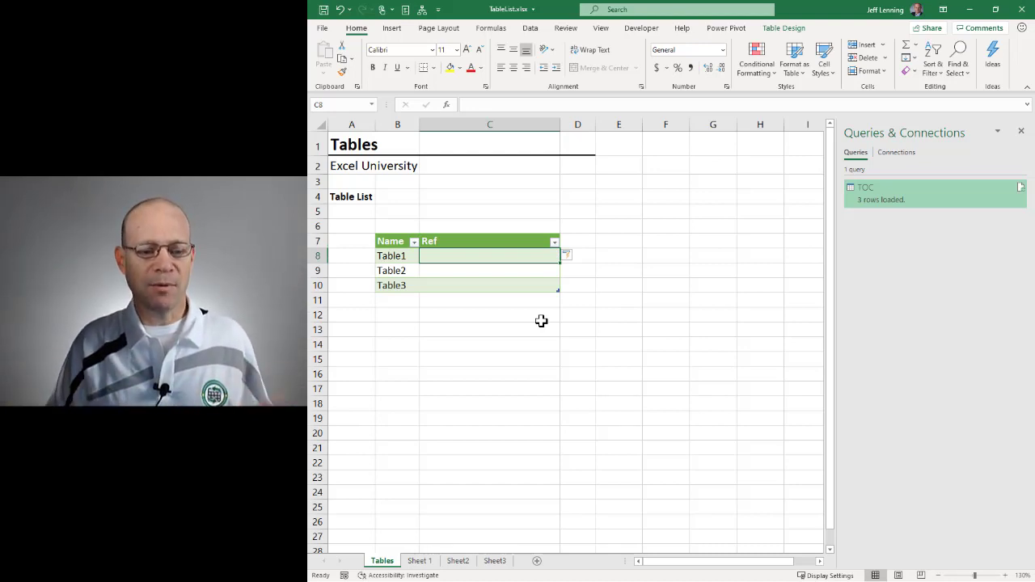
pyautogui.moveTo(517, 397)
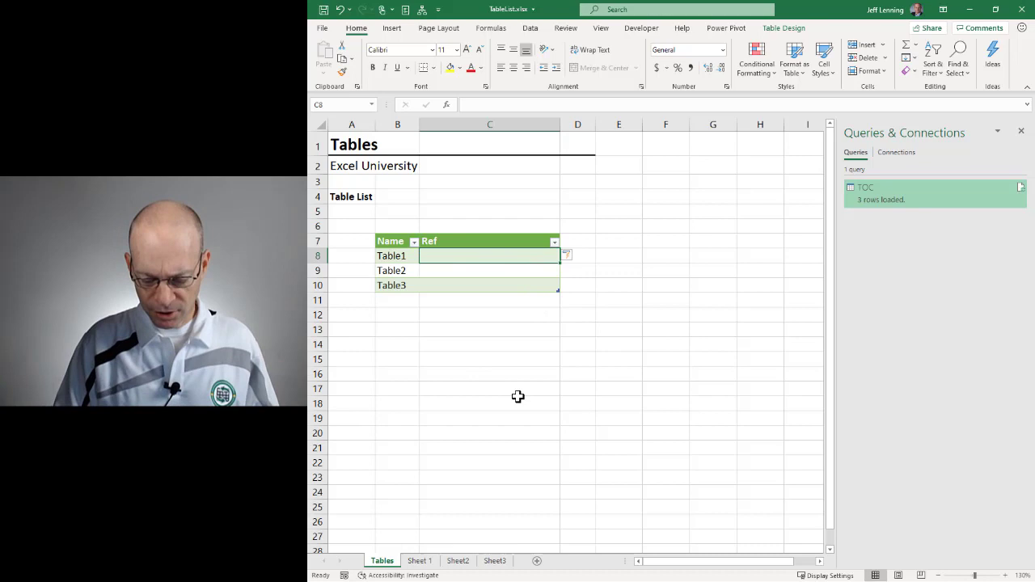
pyautogui.write('=cell')
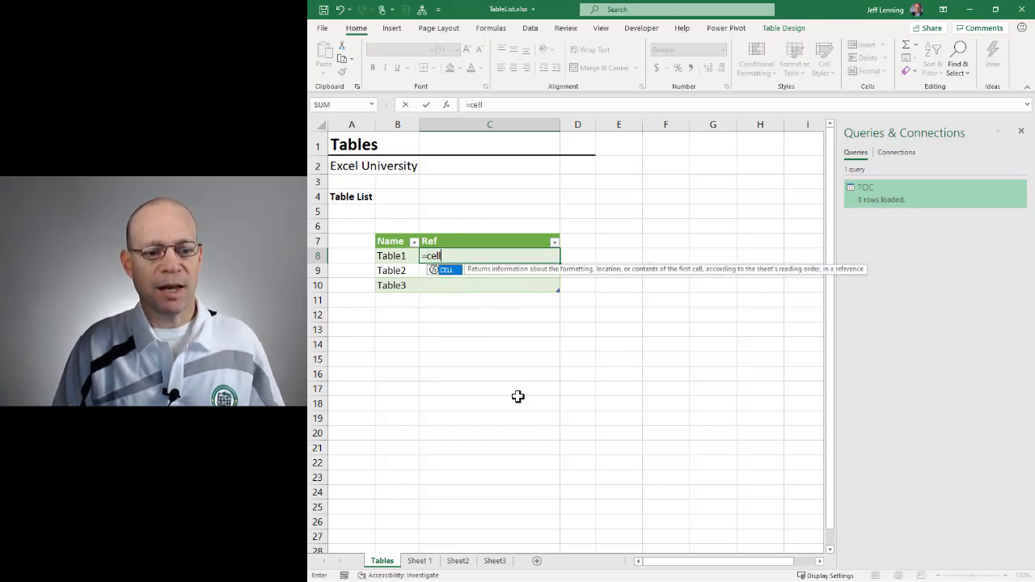
pyautogui.write('("address')
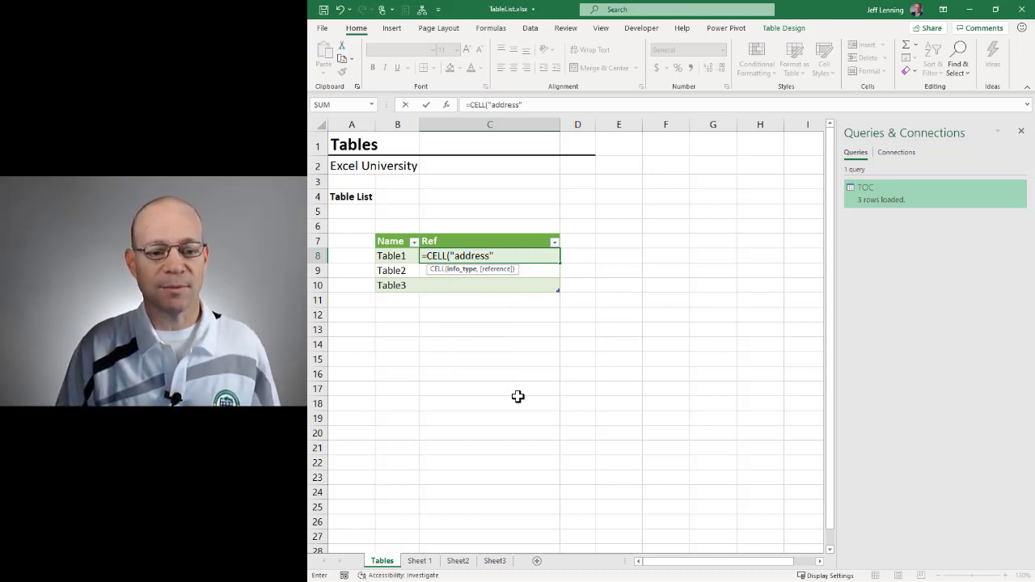
pyautogui.write(',')
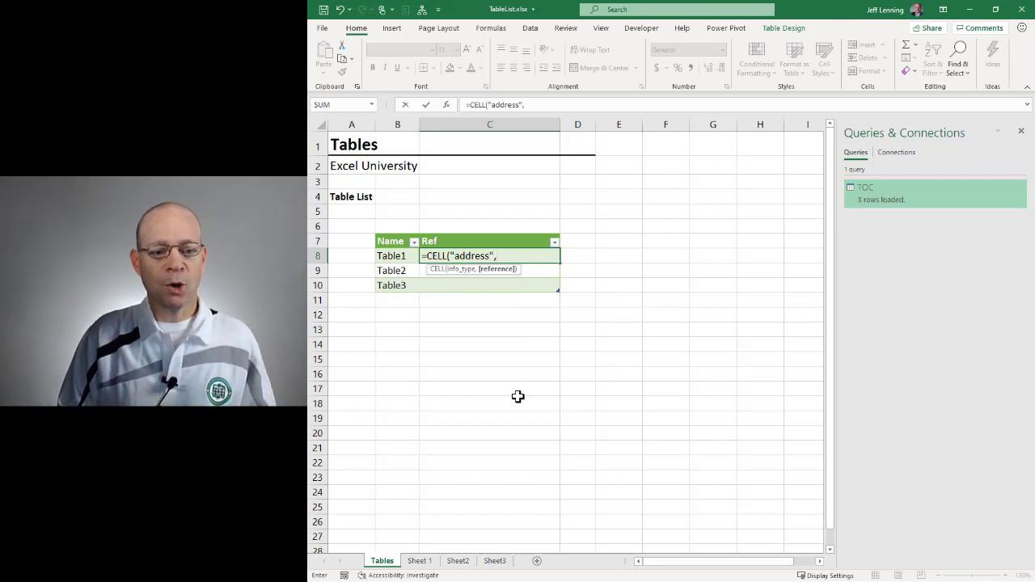
pyautogui.moveTo(397, 260)
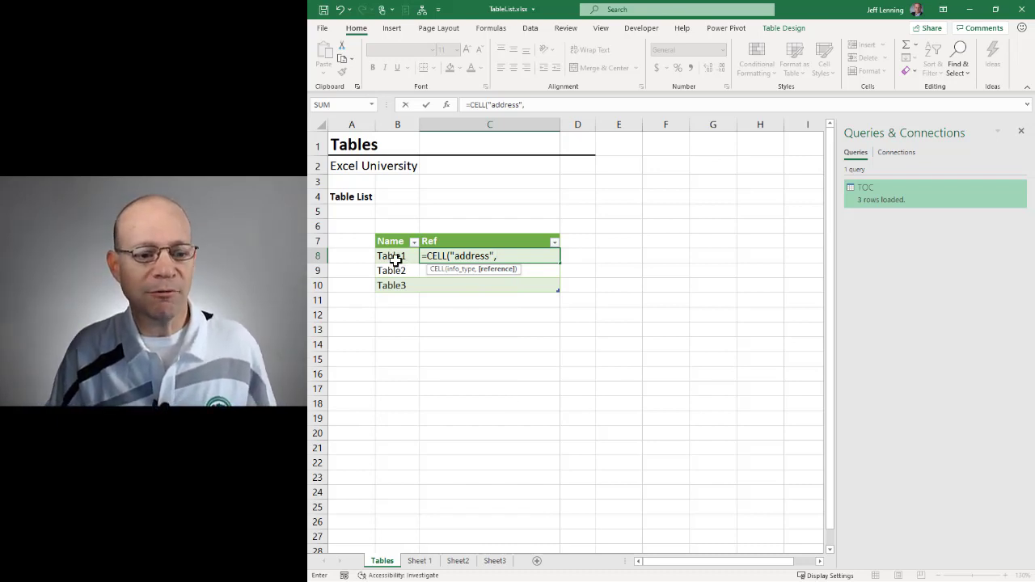
pyautogui.moveTo(424, 324)
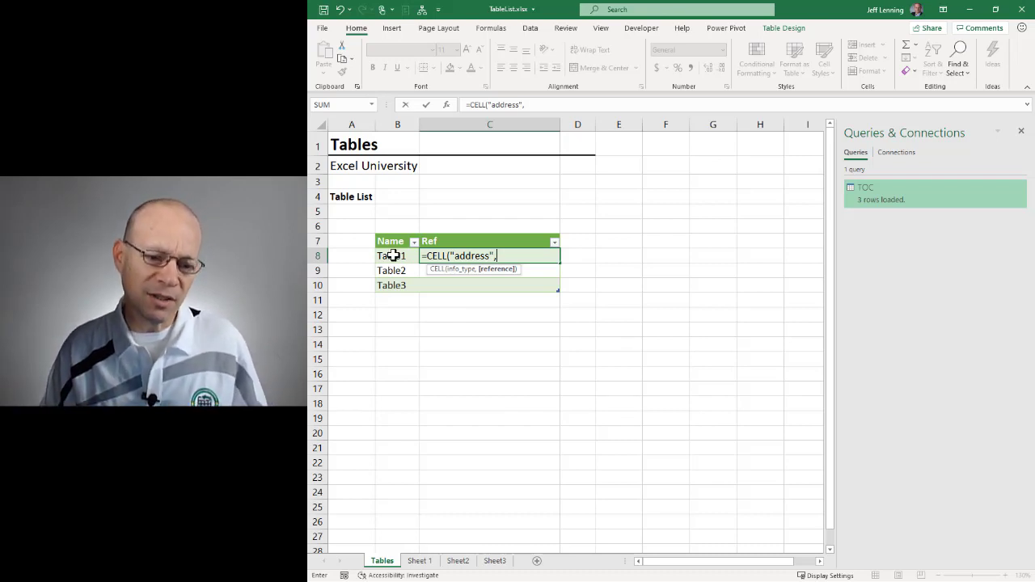
pyautogui.moveTo(448, 381)
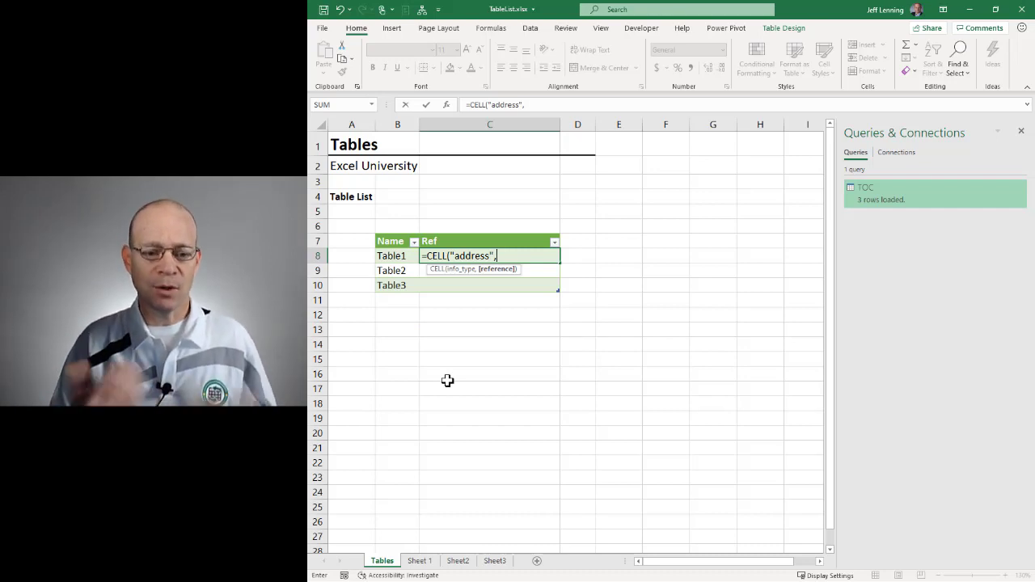
pyautogui.write('ind')
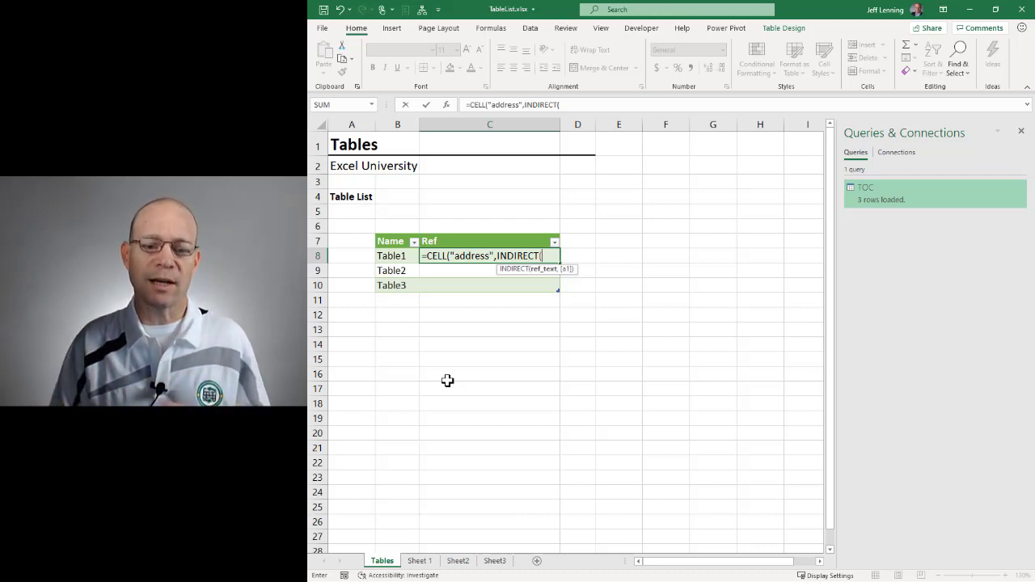
pyautogui.moveTo(512, 303)
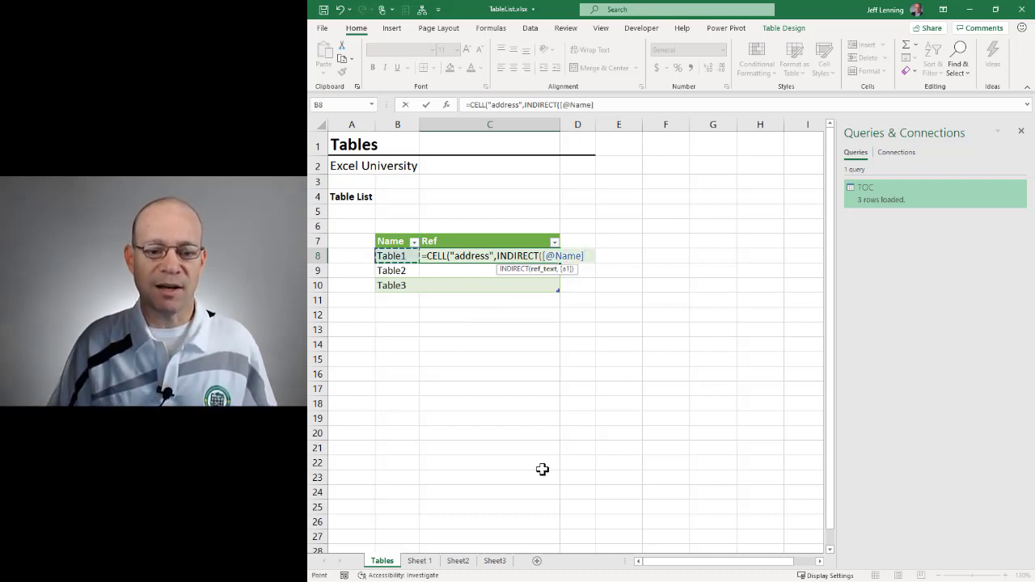
pyautogui.write(')')
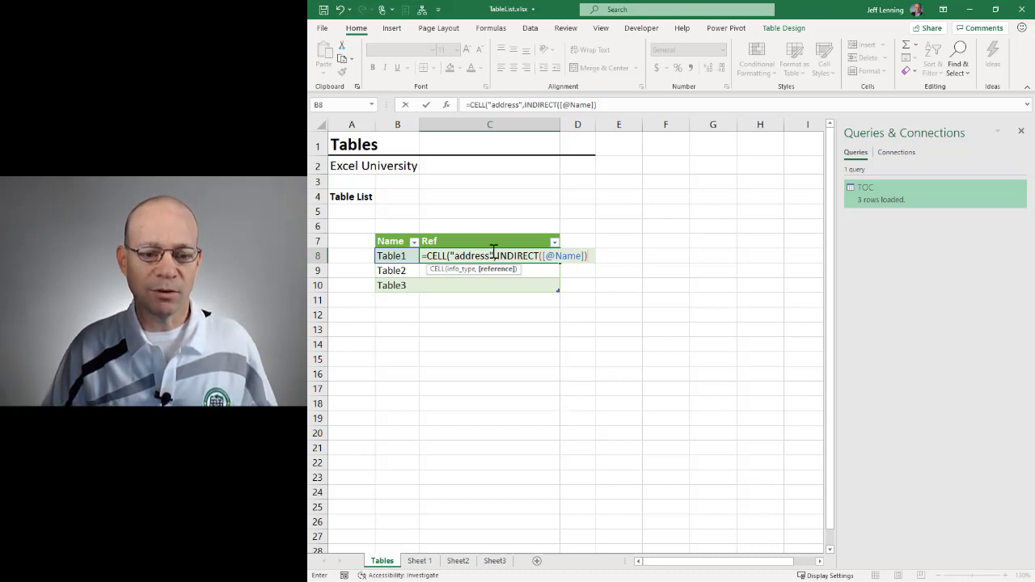
pyautogui.write(')')
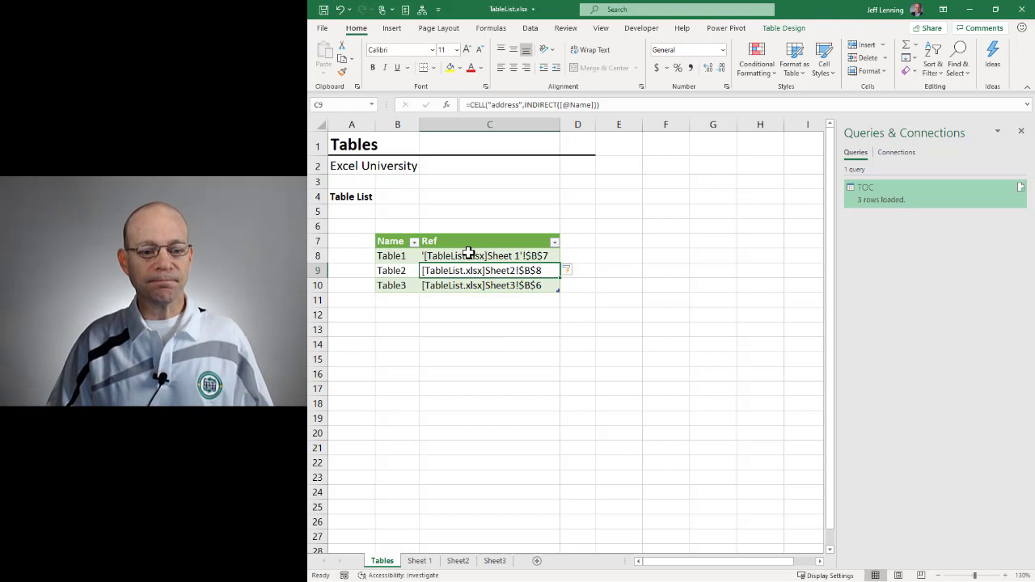
pyautogui.moveTo(476, 258)
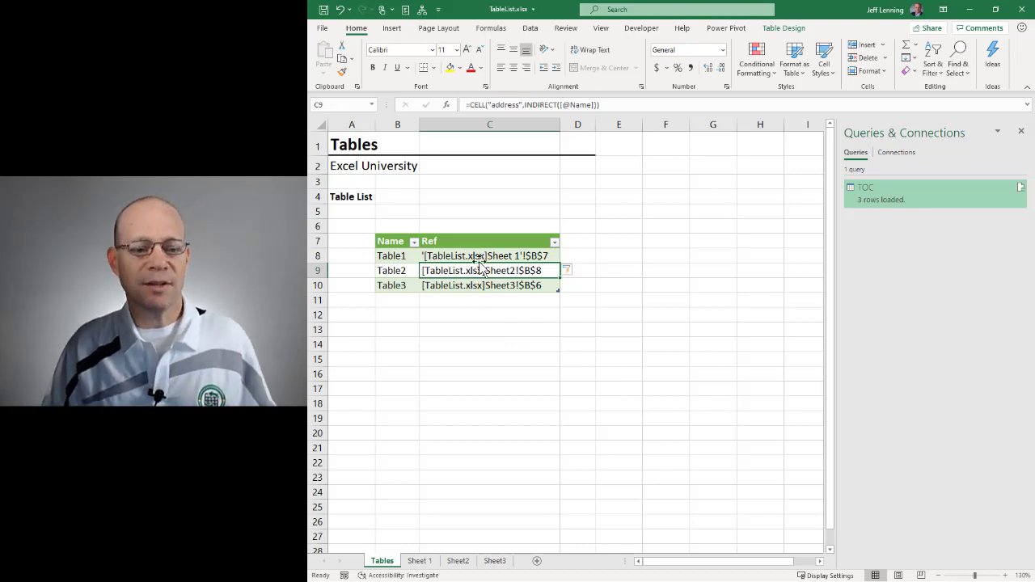
pyautogui.doubleClick(489, 255)
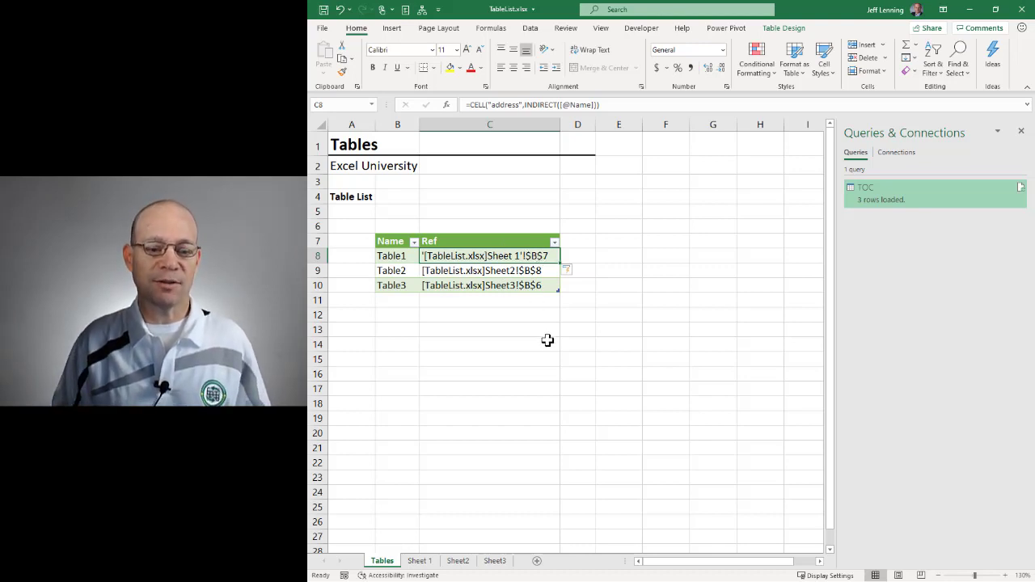
pyautogui.moveTo(501, 254)
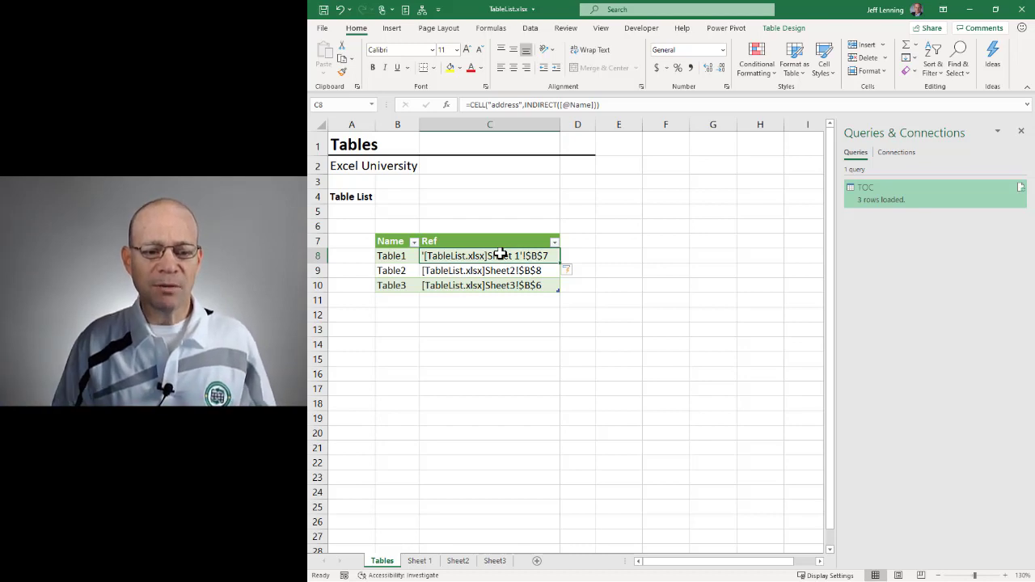
pyautogui.moveTo(533, 304)
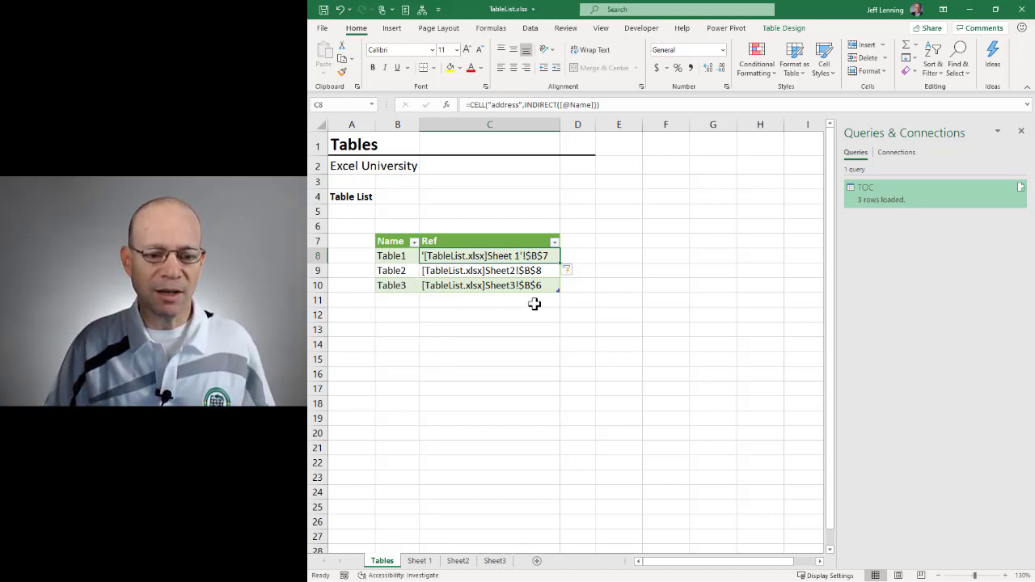
pyautogui.click(577, 241)
pyautogui.write('Link')
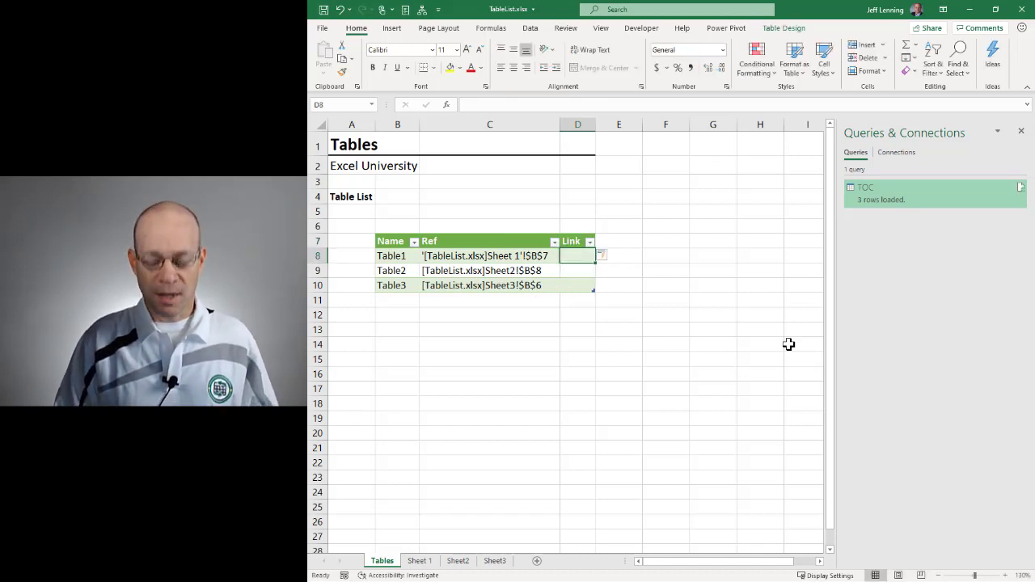
pyautogui.write('=HYPERLINK(')
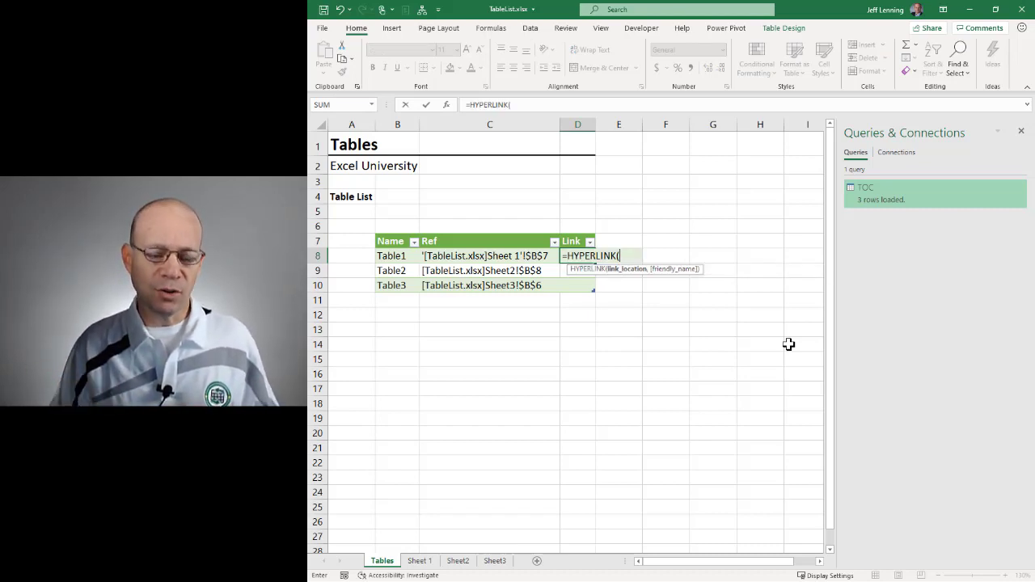
pyautogui.moveTo(519, 381)
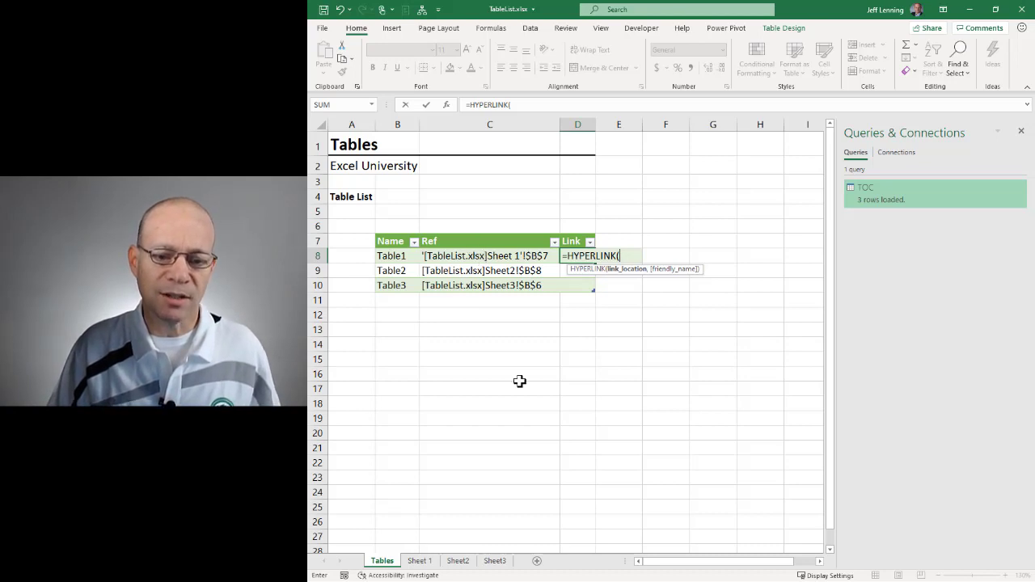
pyautogui.write('"')
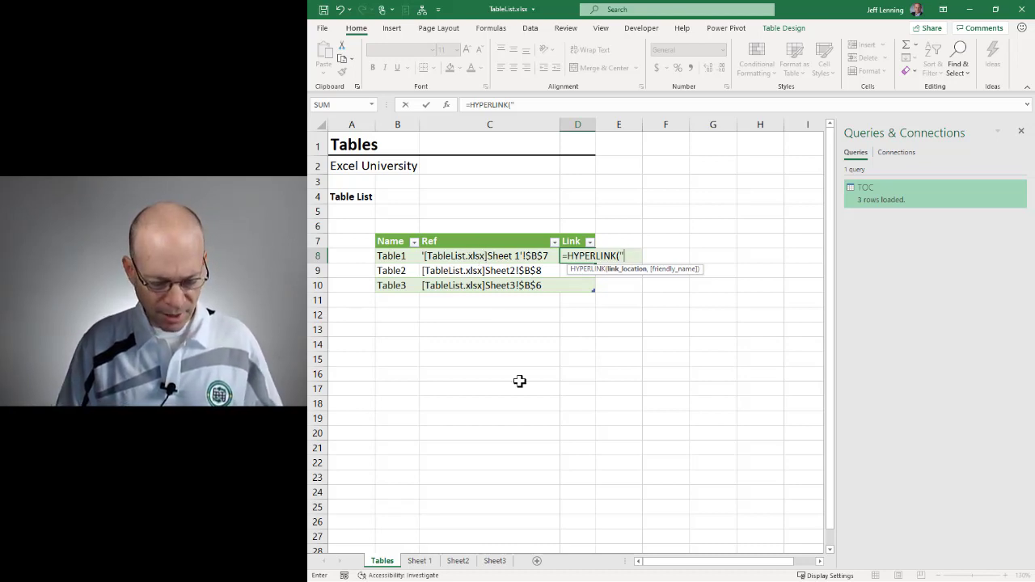
pyautogui.write('#')
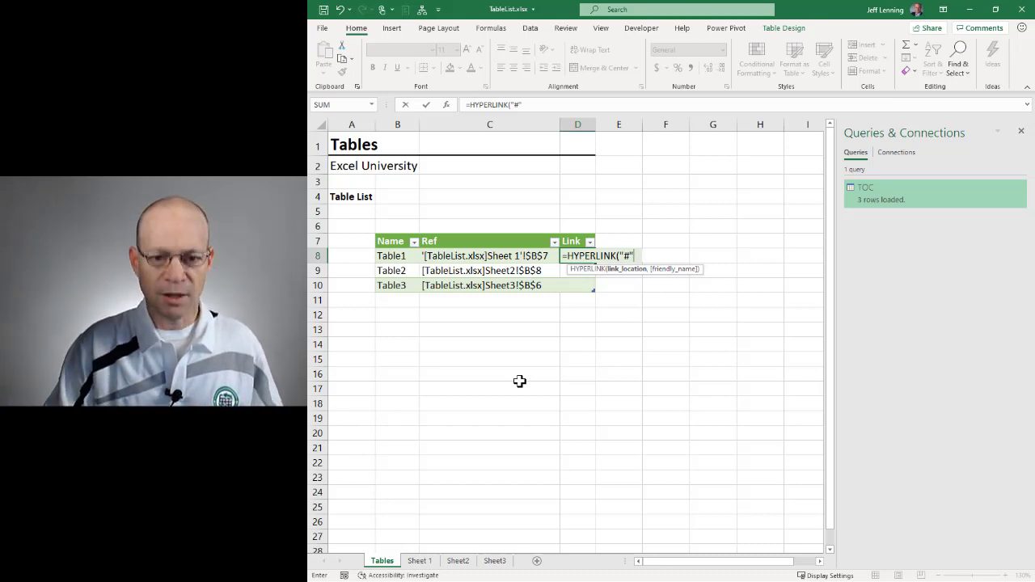
pyautogui.write('&')
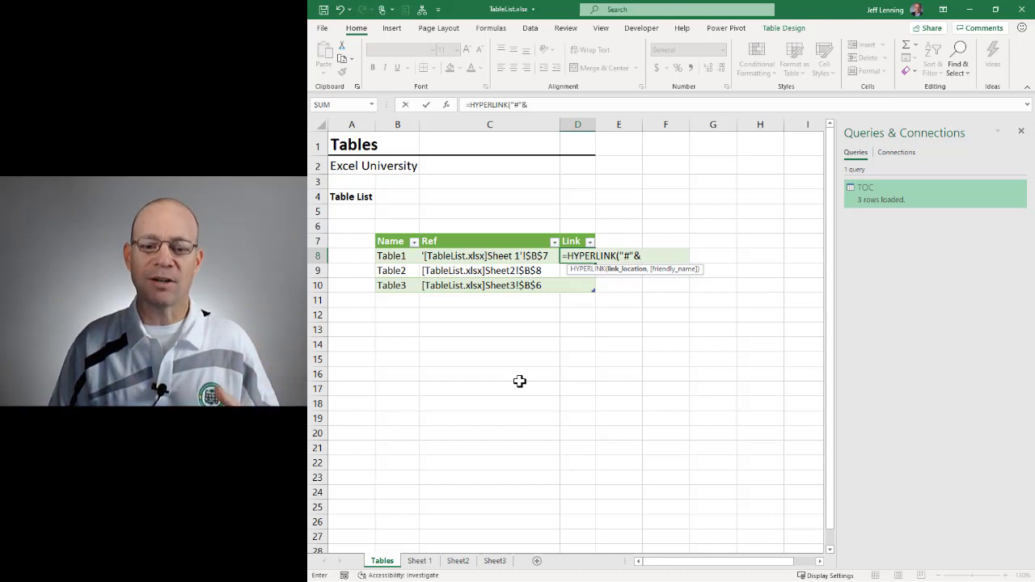
pyautogui.moveTo(494, 255)
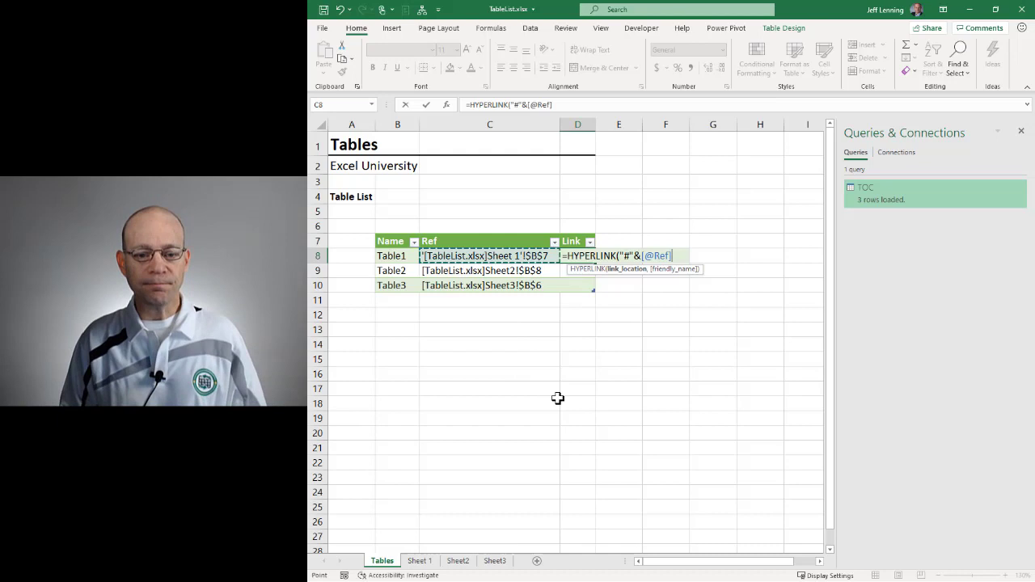
pyautogui.write(',')
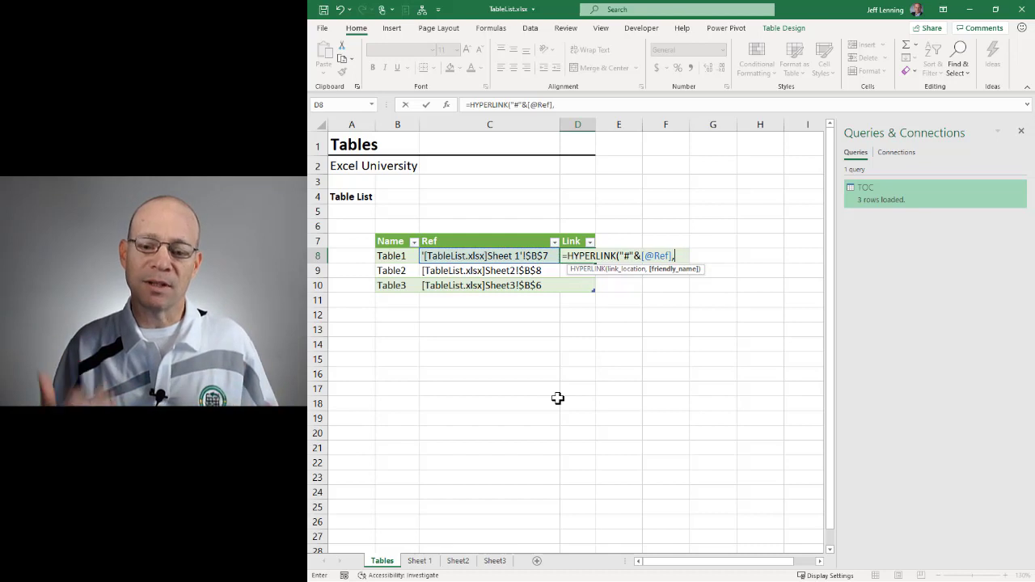
pyautogui.write('"')
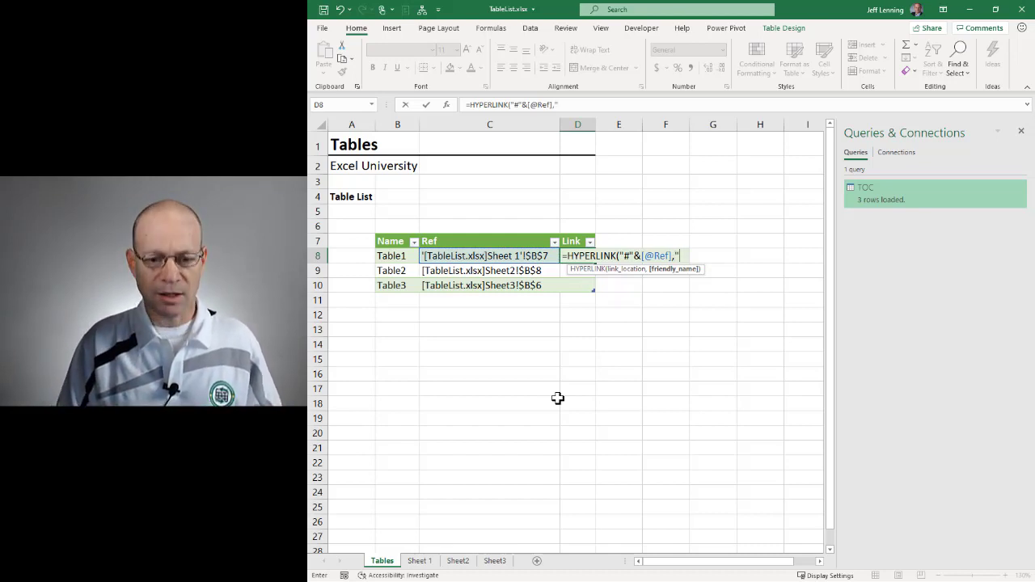
pyautogui.write('"go')
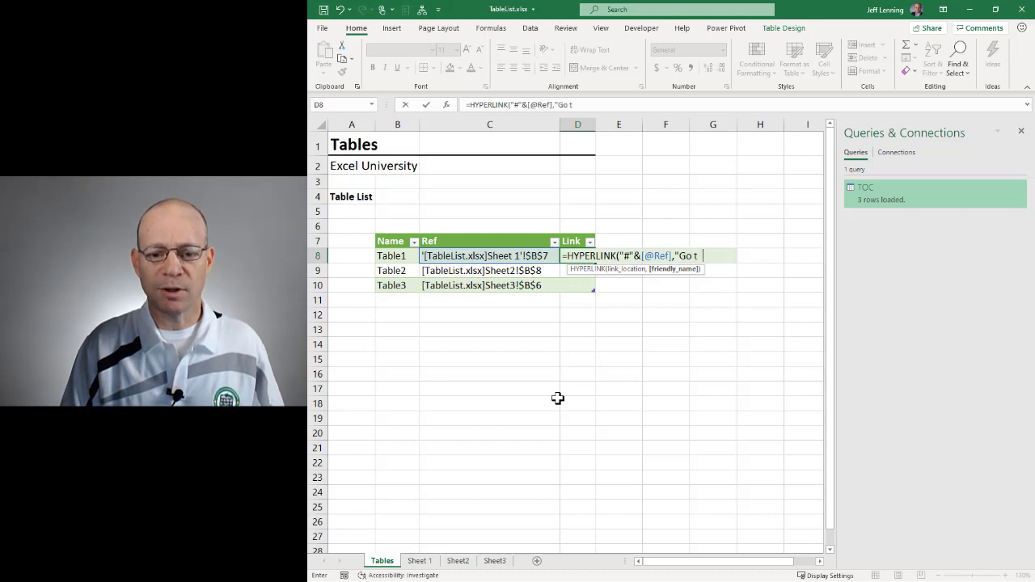
pyautogui.write('T')
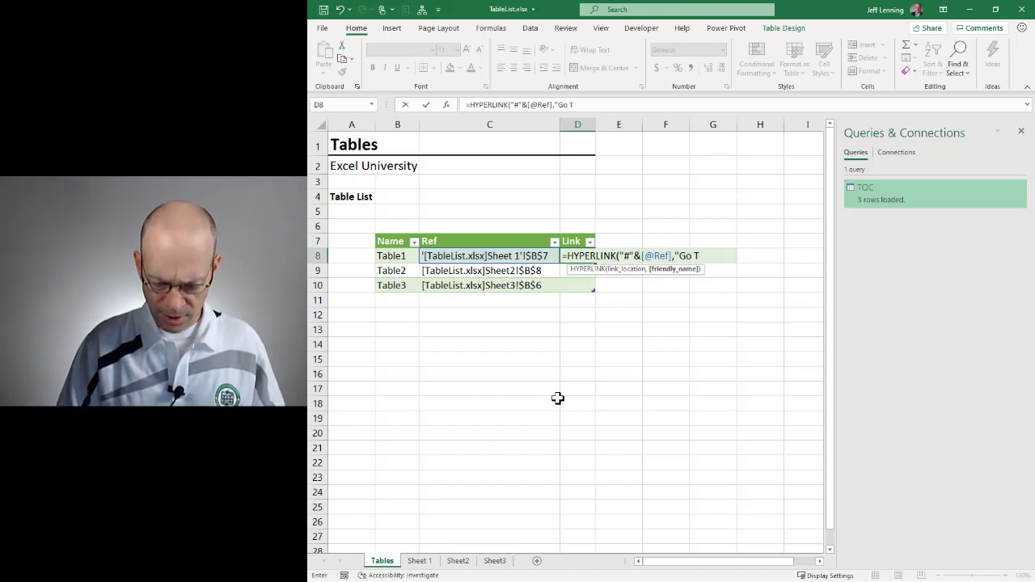
pyautogui.write('o")')
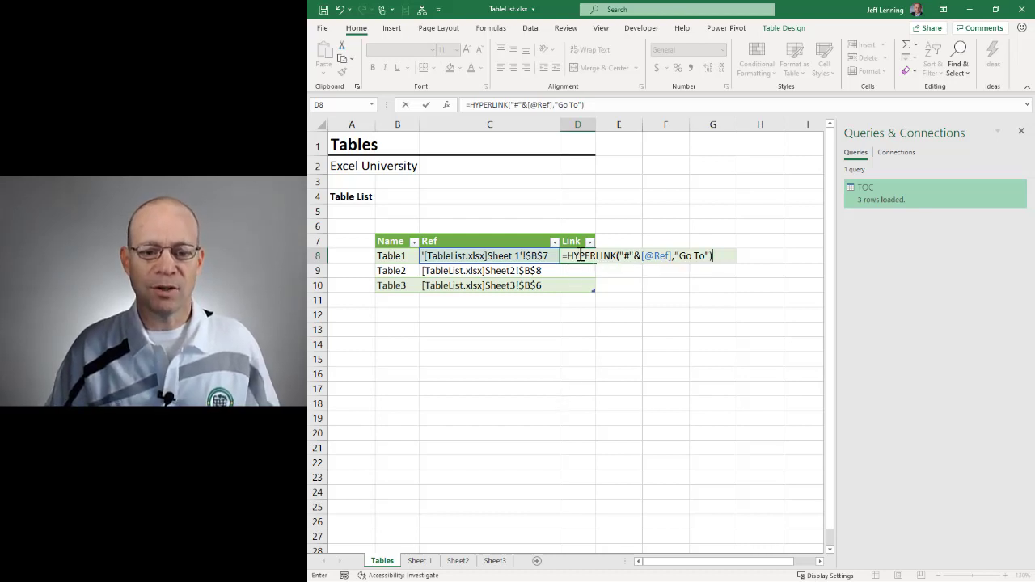
pyautogui.moveTo(652, 243)
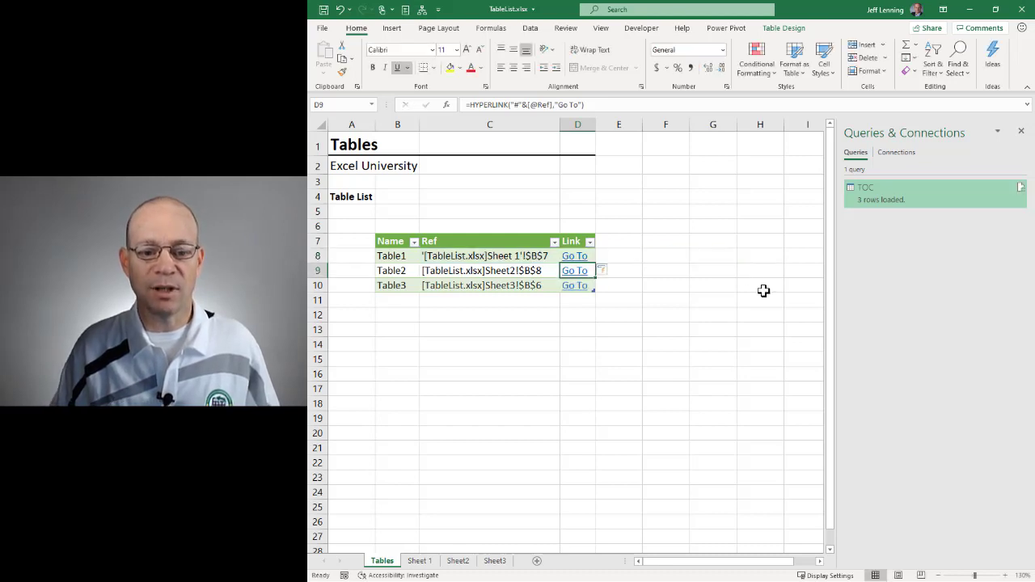
pyautogui.moveTo(661, 346)
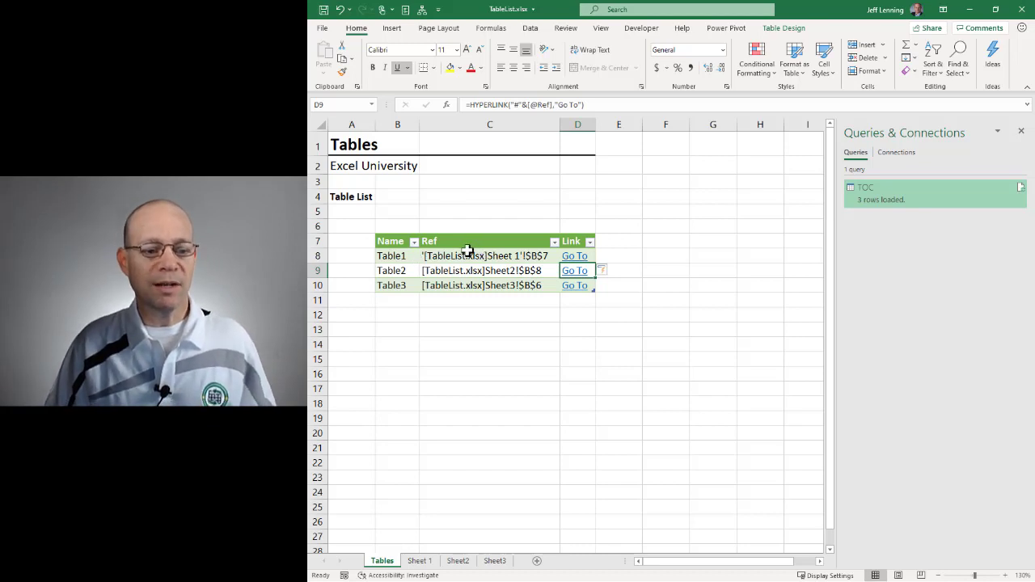
pyautogui.click(574, 255)
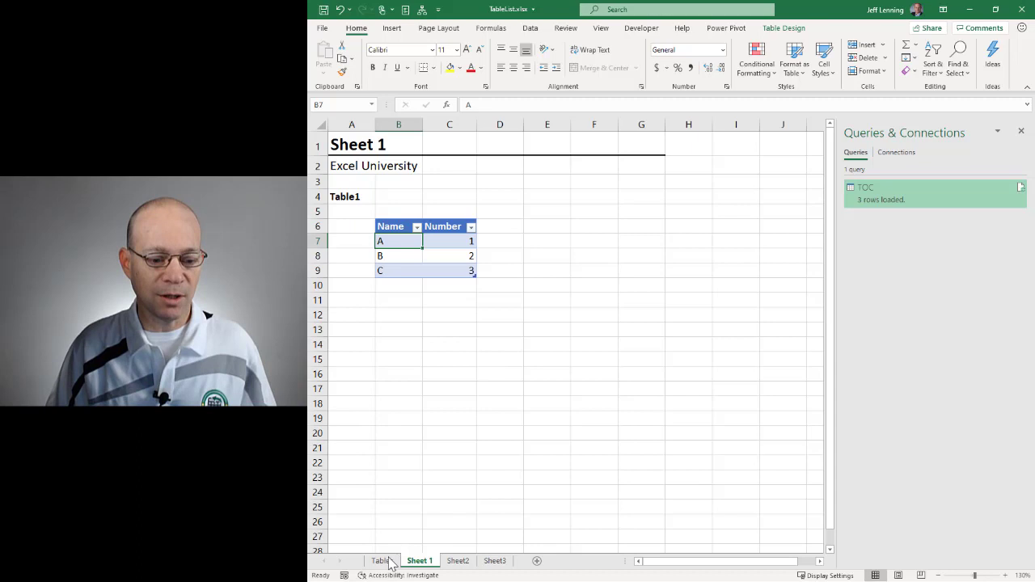
pyautogui.click(382, 561)
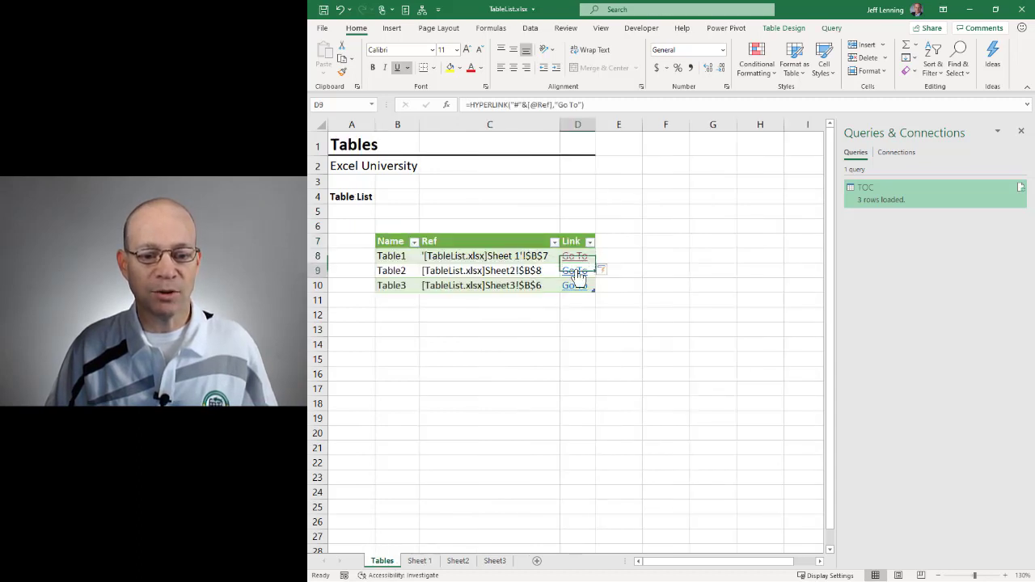
pyautogui.click(574, 270)
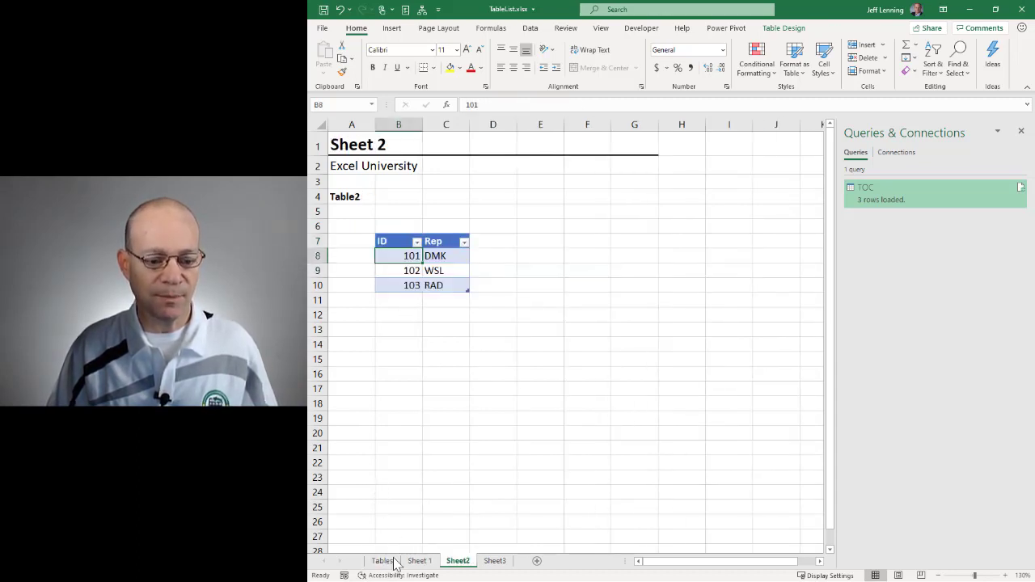
pyautogui.click(382, 560)
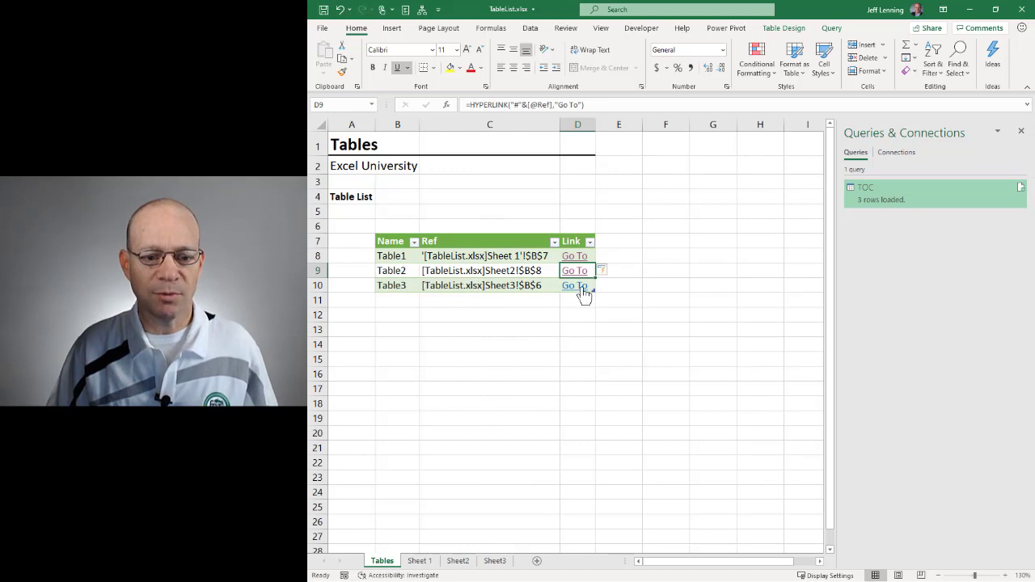
pyautogui.click(574, 286)
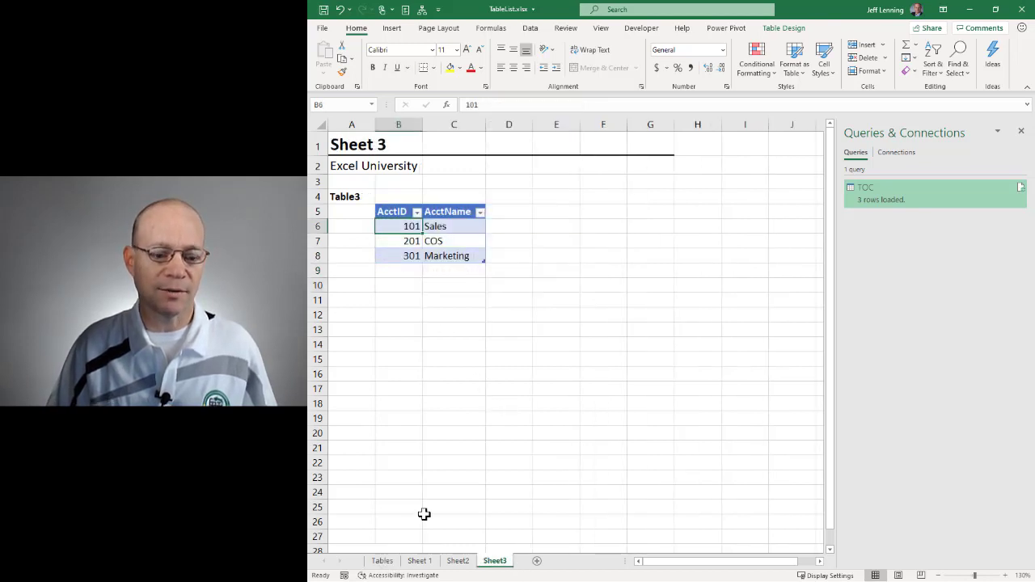
pyautogui.click(382, 560)
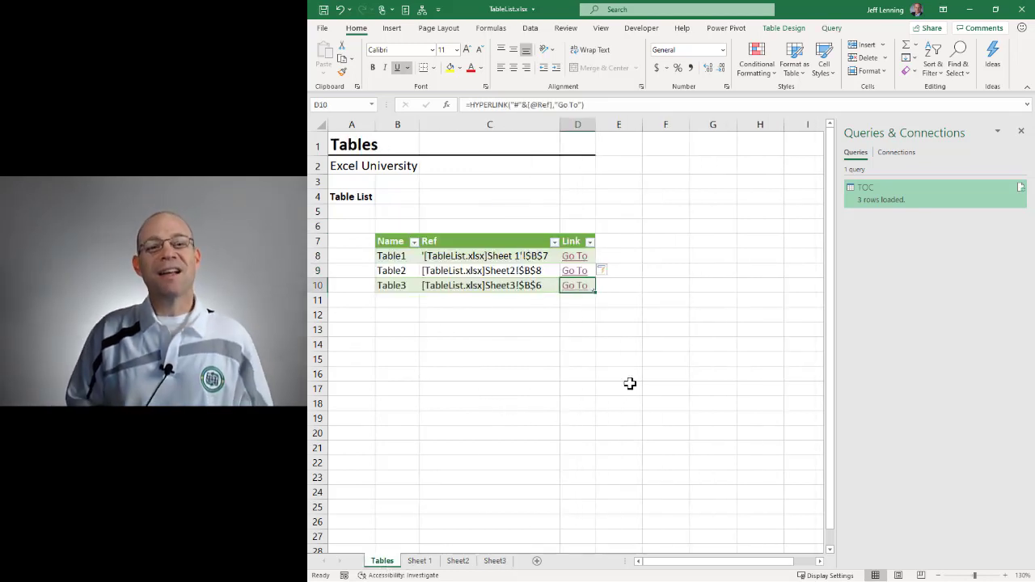